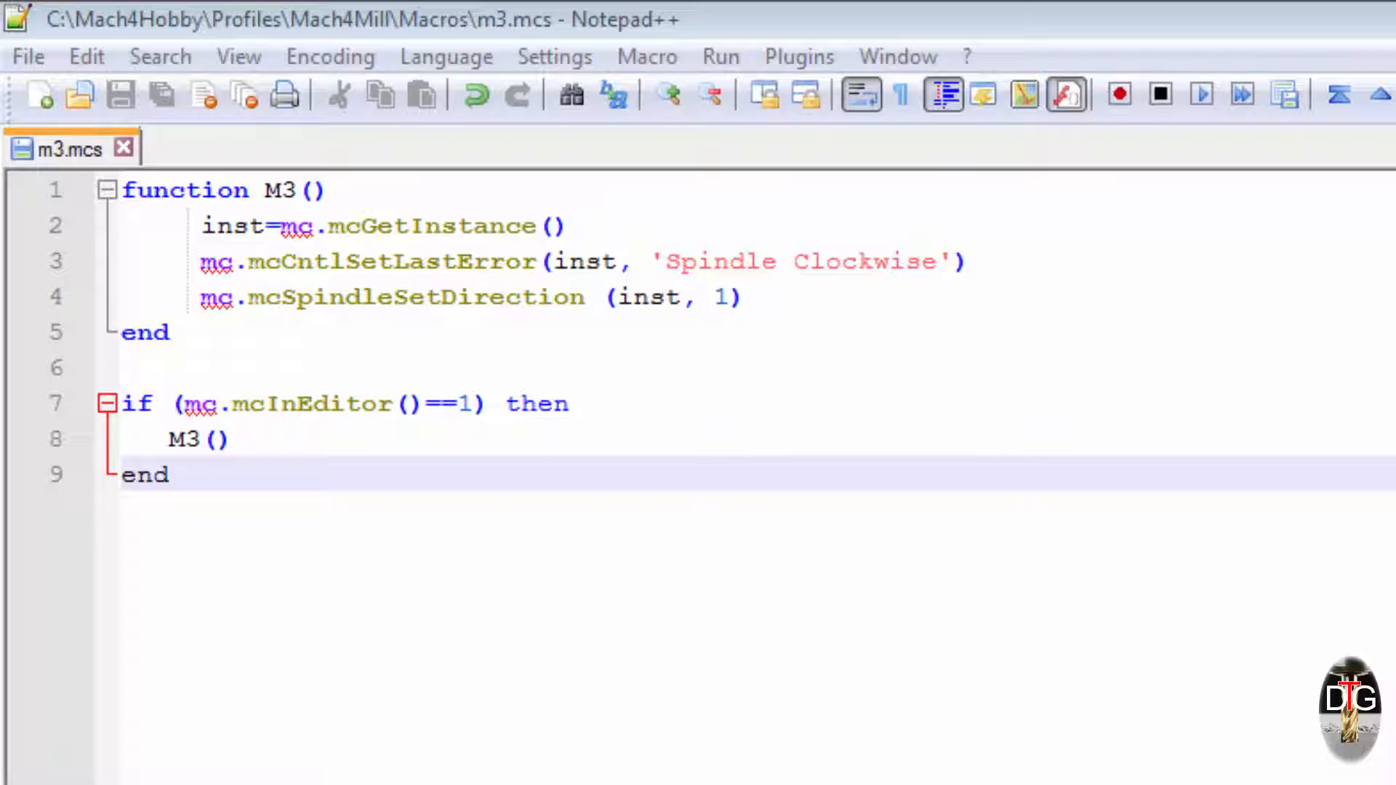
- Browse Profiles > Mach4Mill > Macros, select the compiled m3 file, then return to the Mach4Hobby folder
left_click_drag(138, 410, 248, 482)
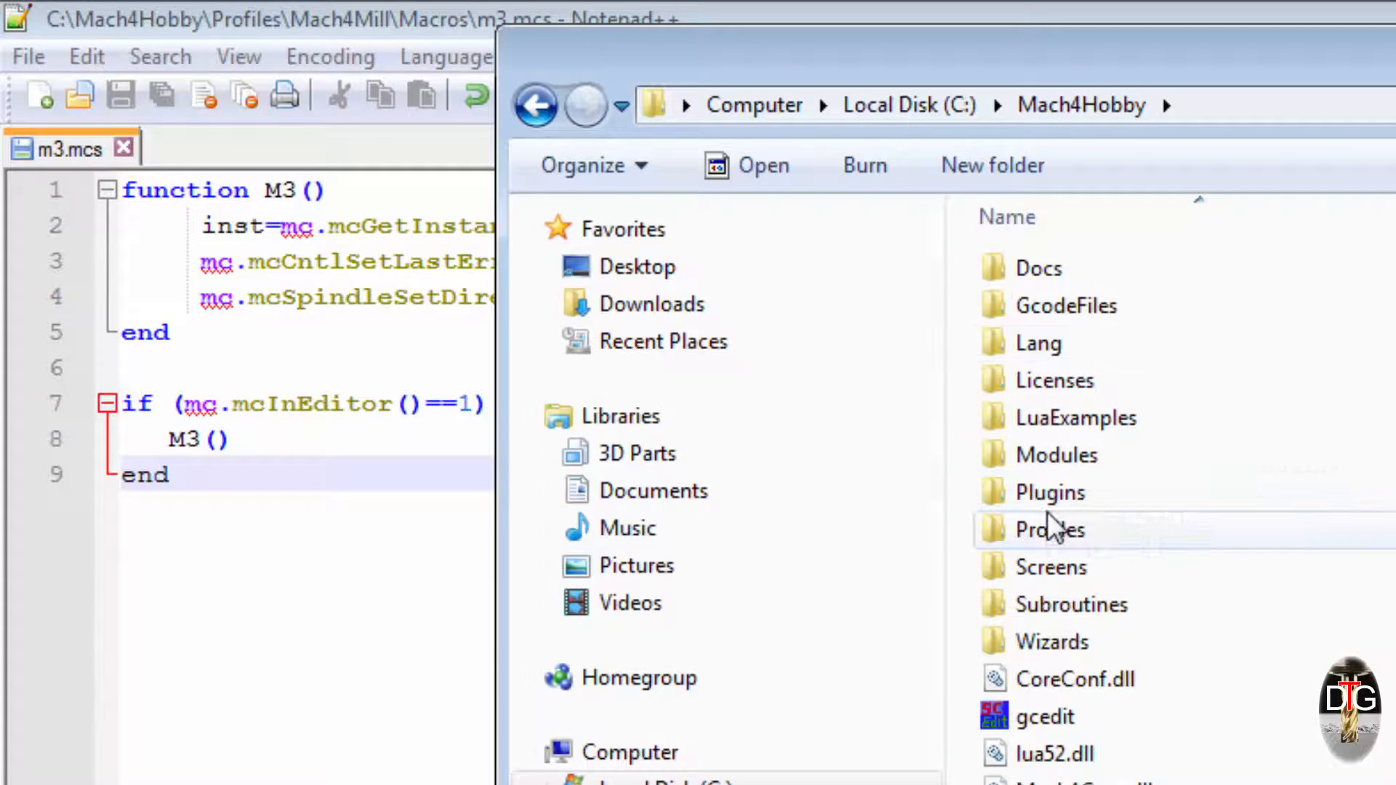
left_click(1050, 529)
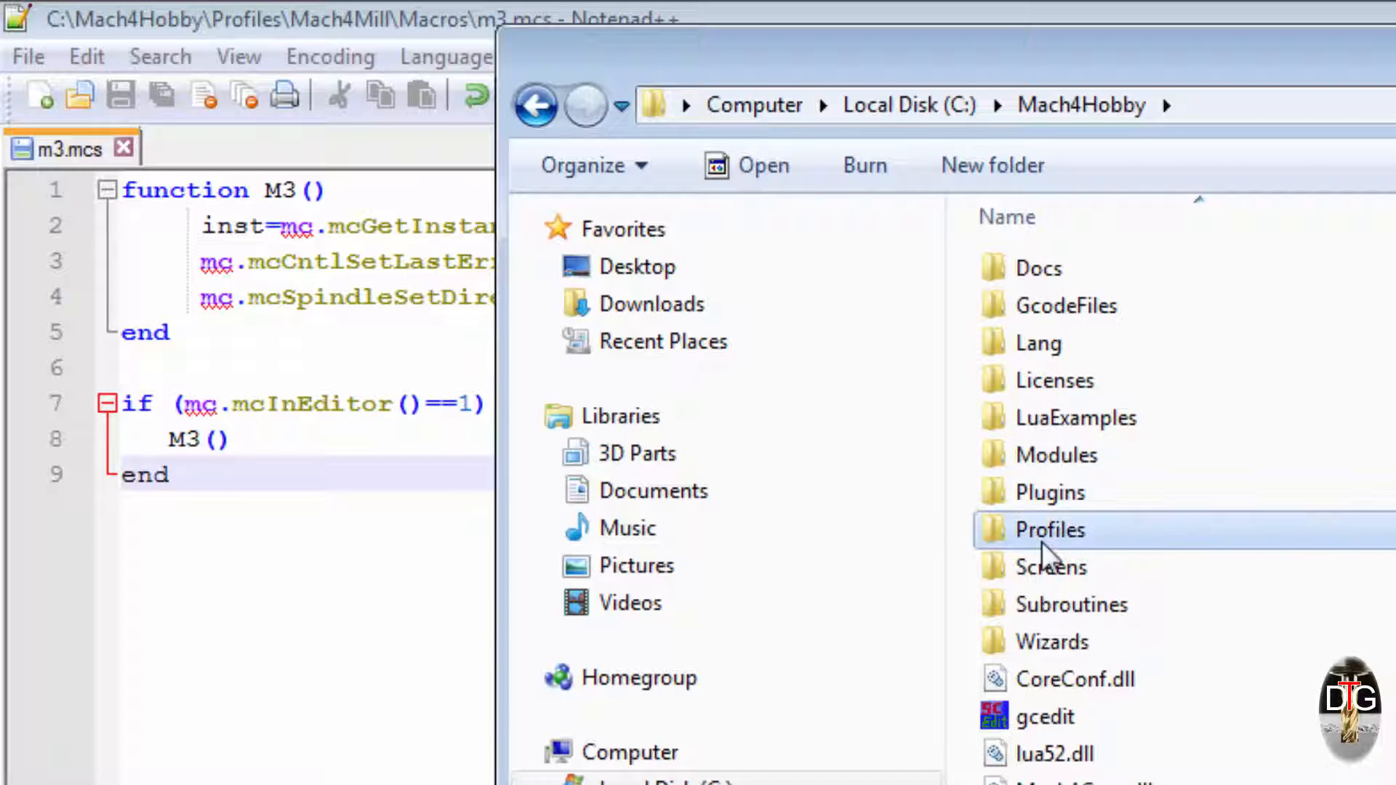
double_click(1048, 529)
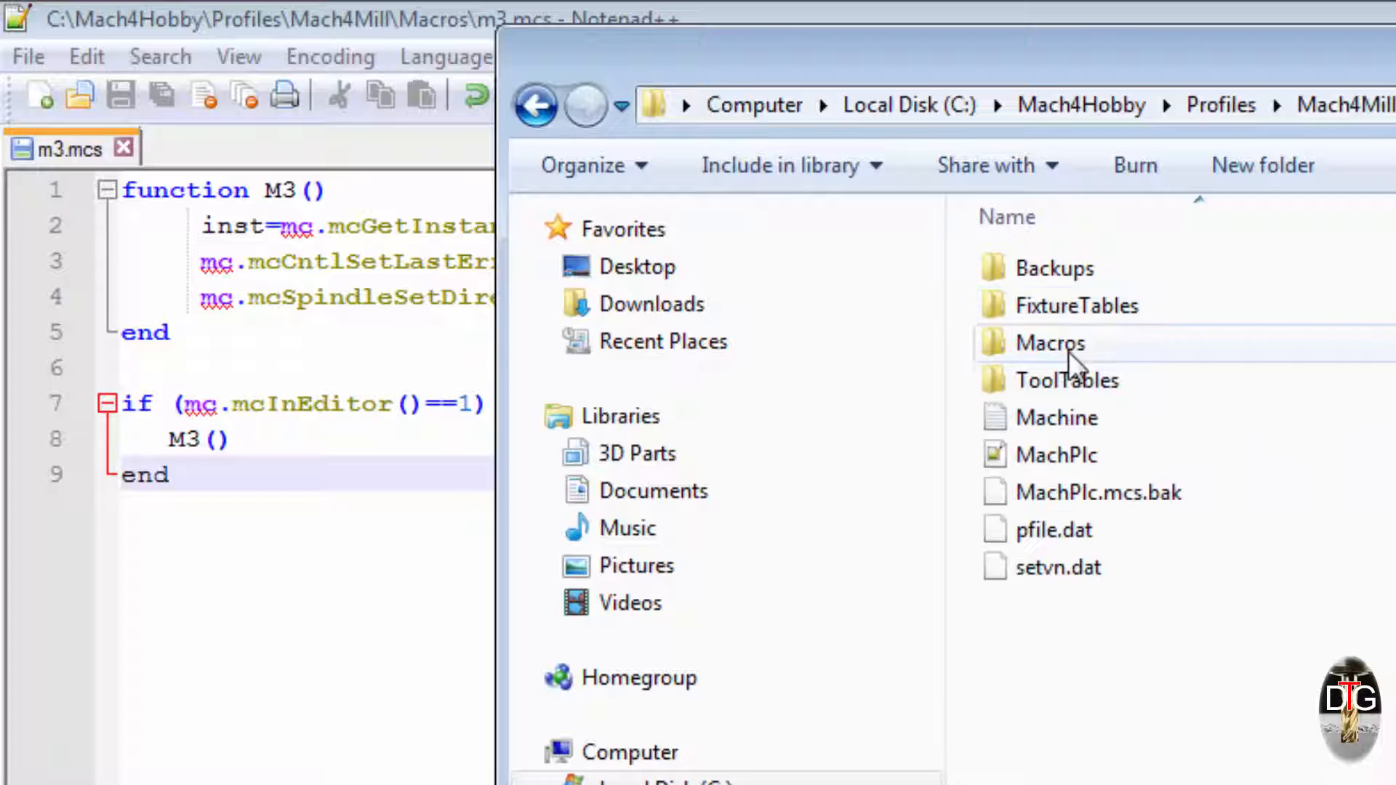
double_click(1050, 343)
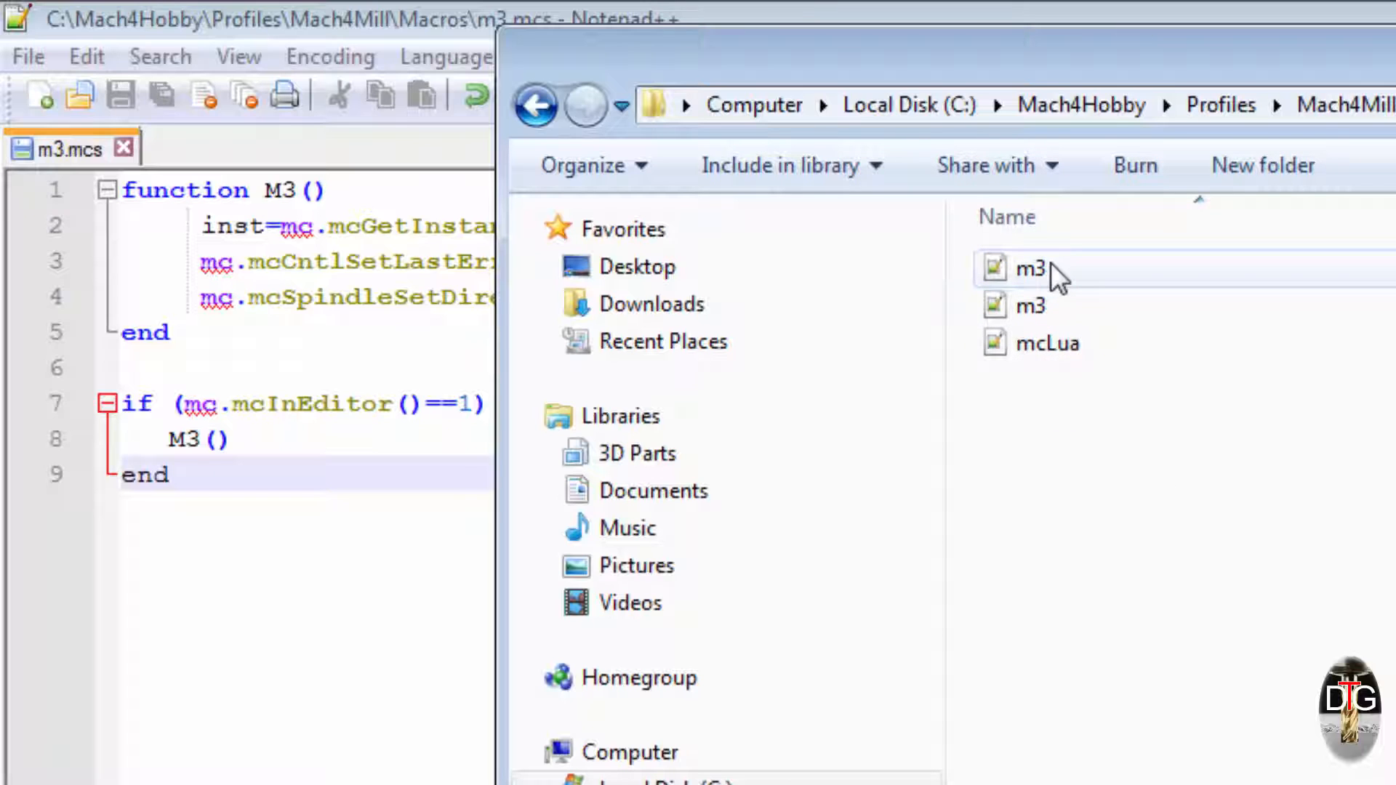
left_click(1033, 269)
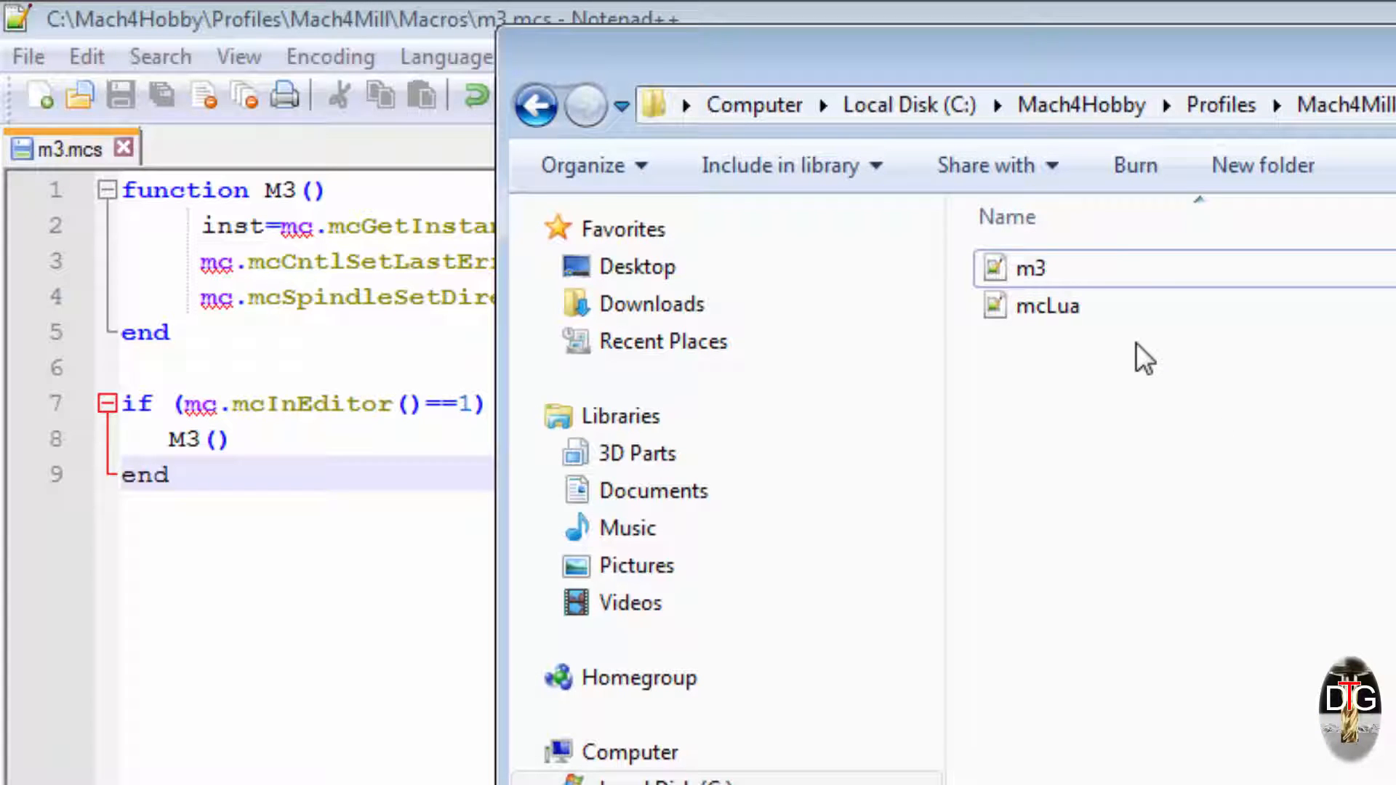
left_click(1082, 105)
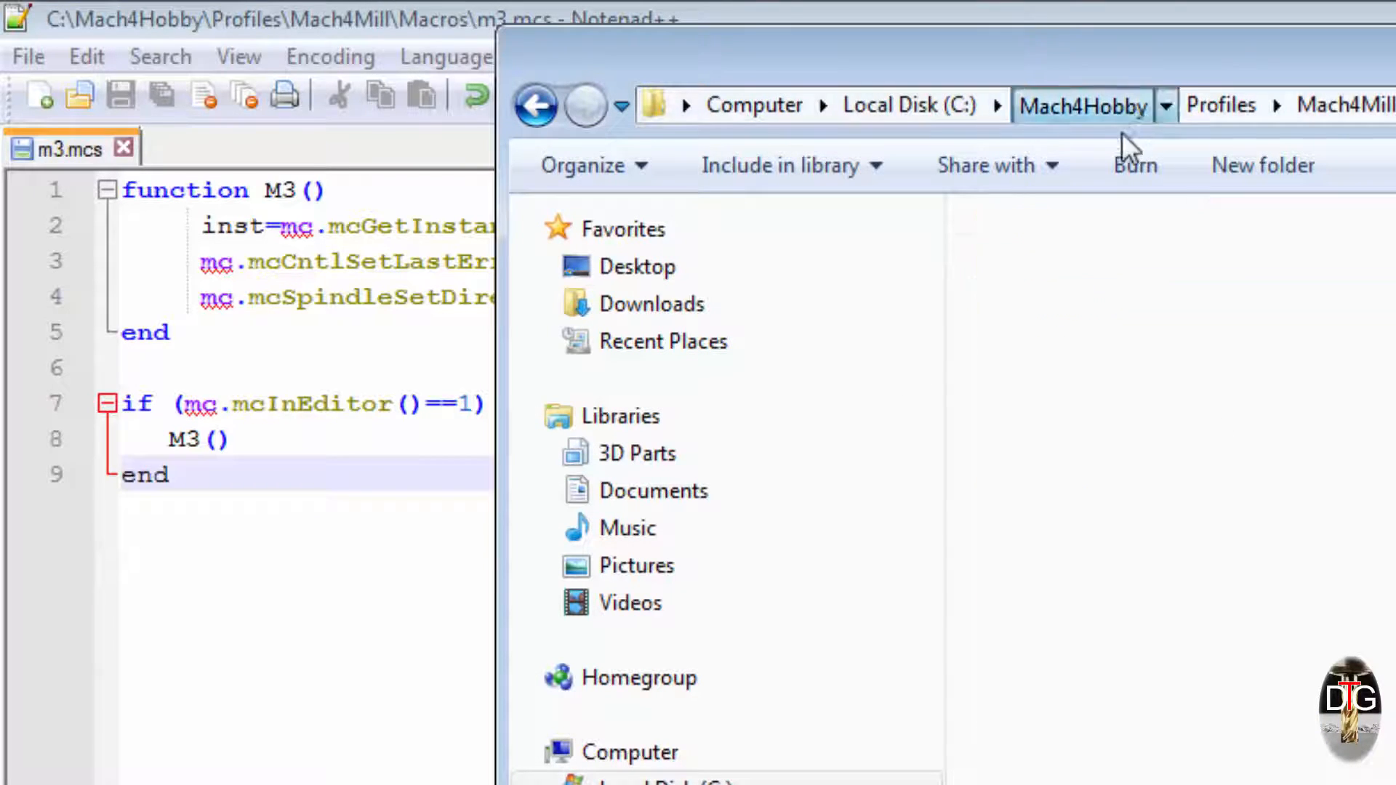
left_click(1082, 105)
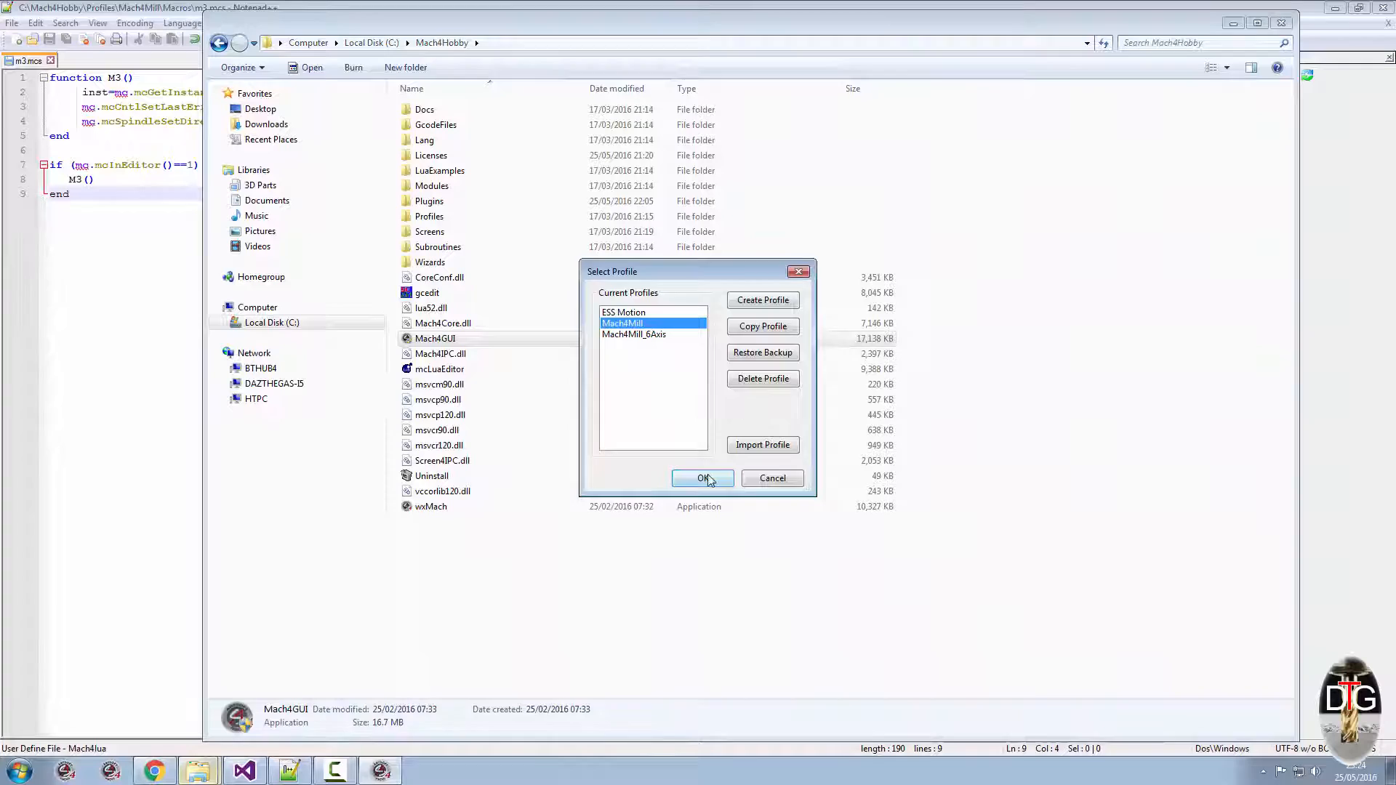
- Launch Mach4 with the Mach4Mill profile and enable the machine
left_click(702, 479)
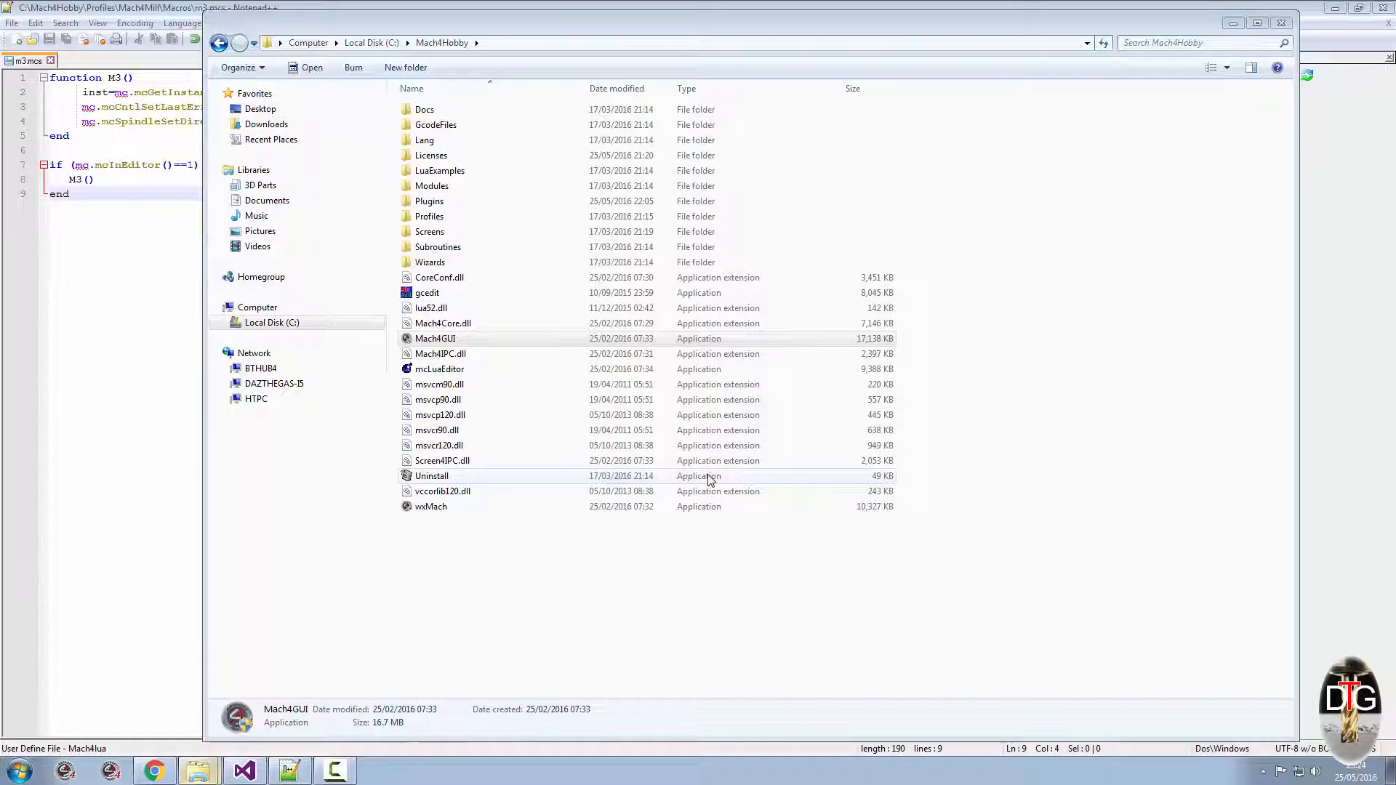
double_click(434, 339)
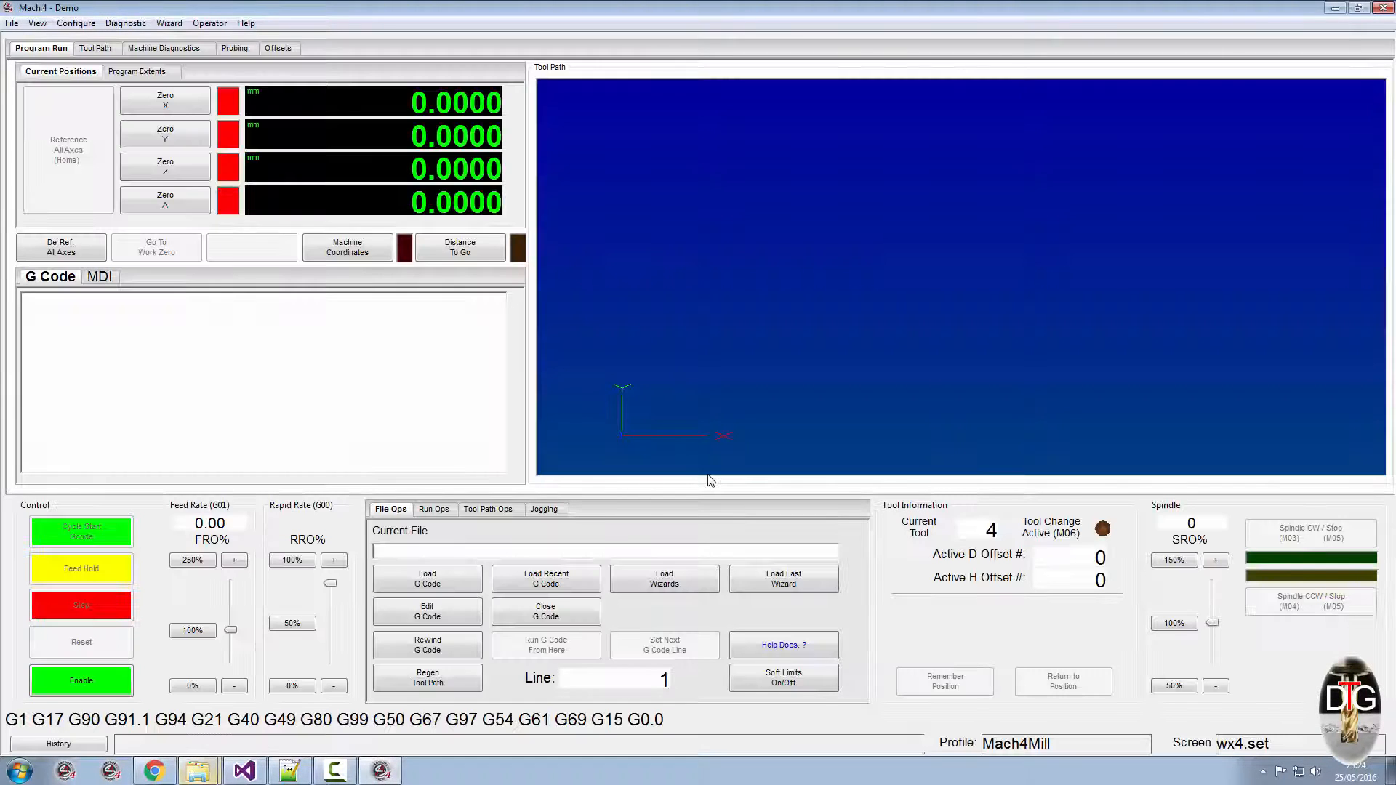
left_click(79, 680)
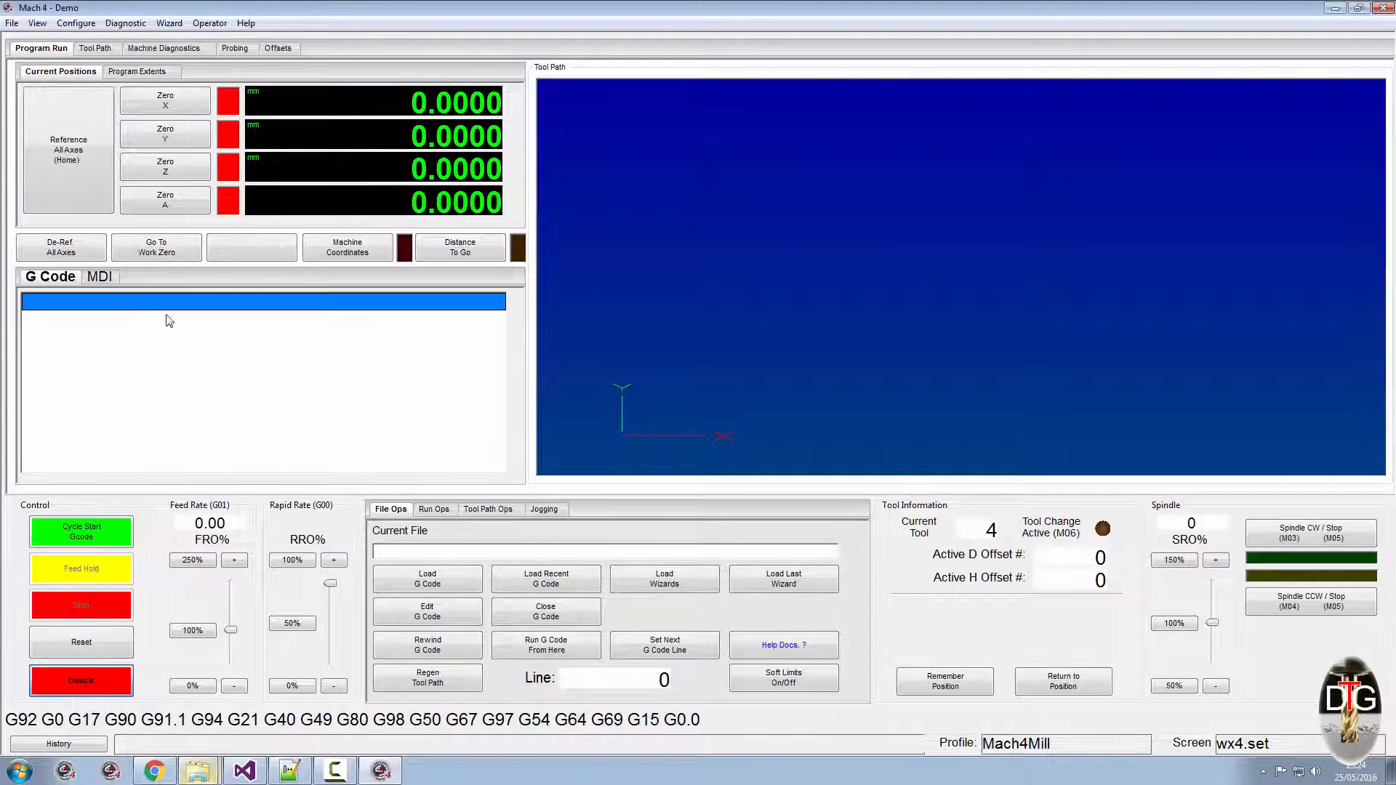
- Enter m3 in the MDI box and run it with Cycle Start
left_click(99, 276)
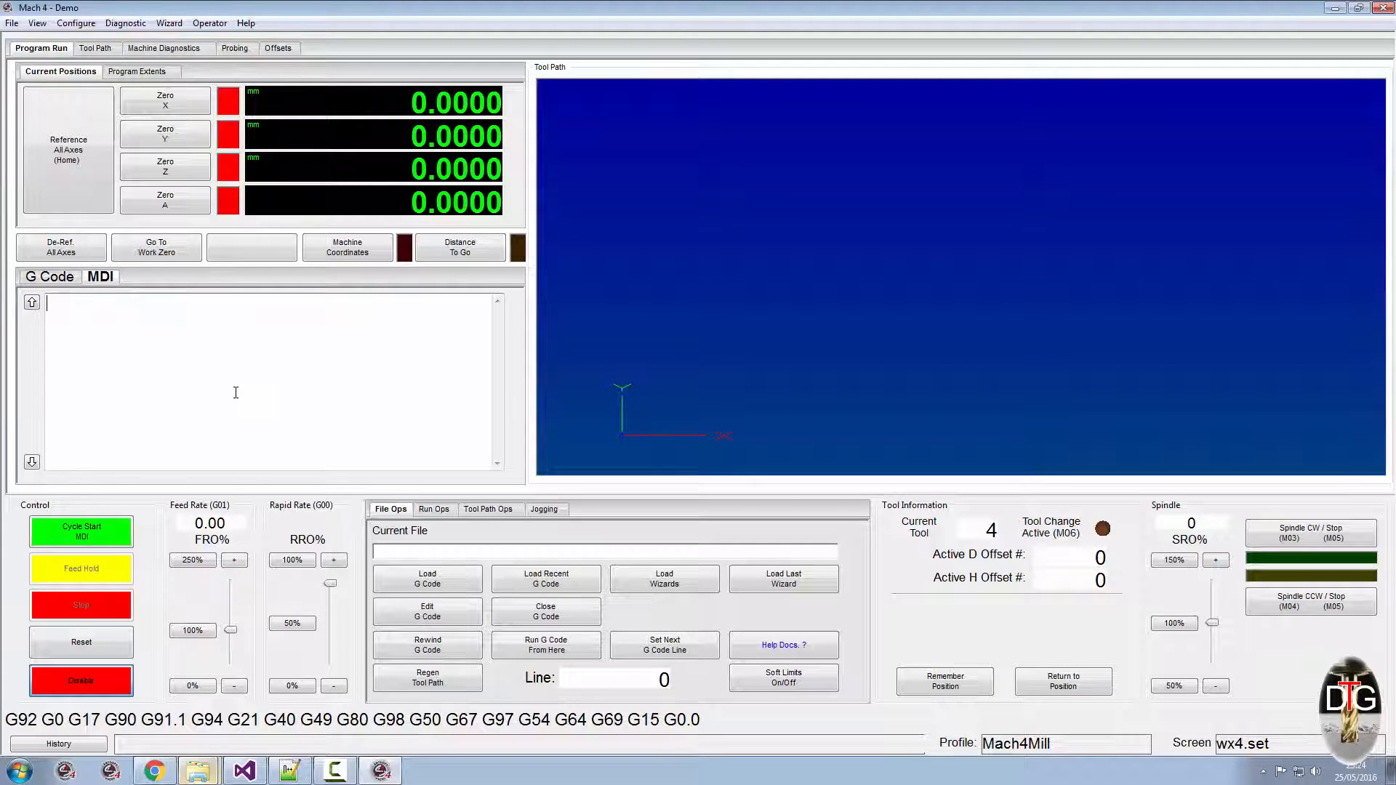
type("m3")
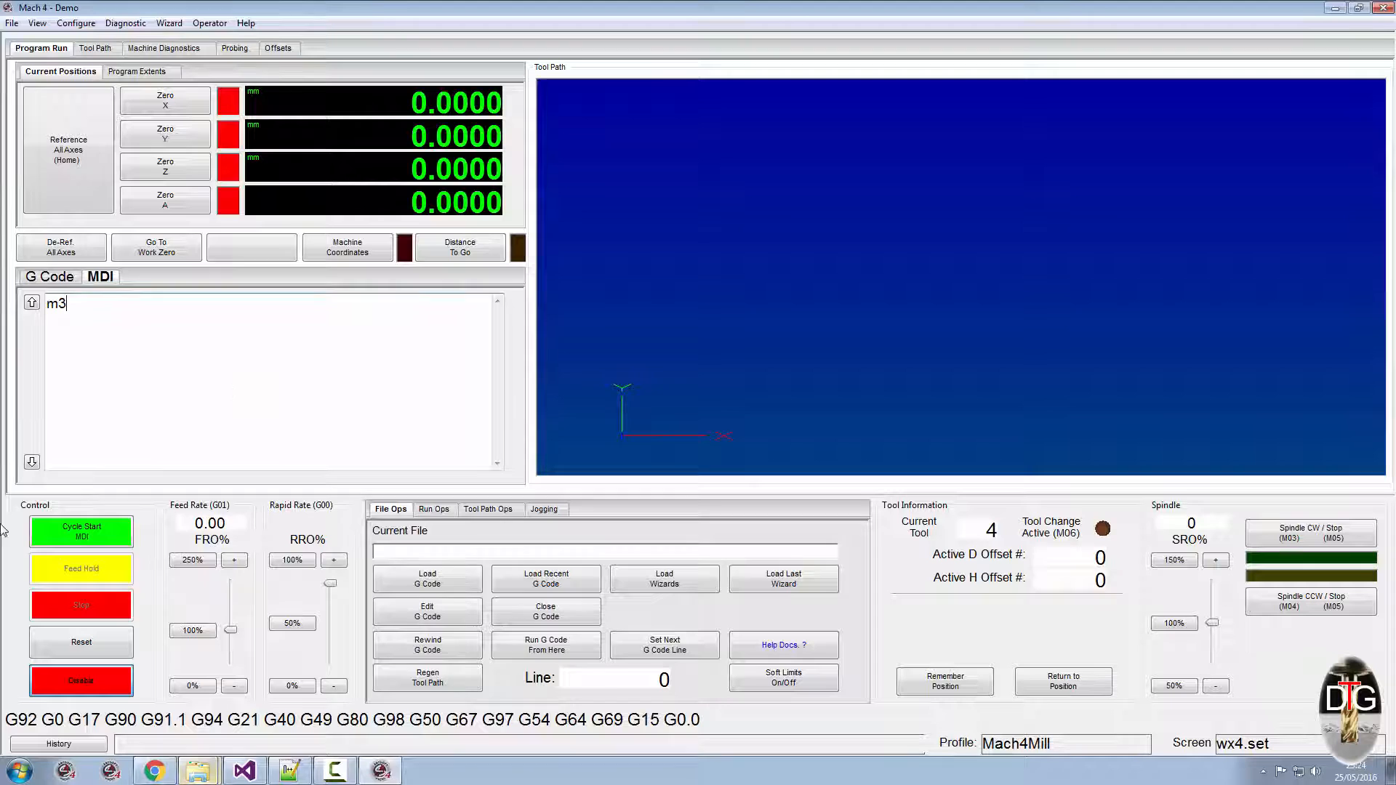
left_click(82, 532)
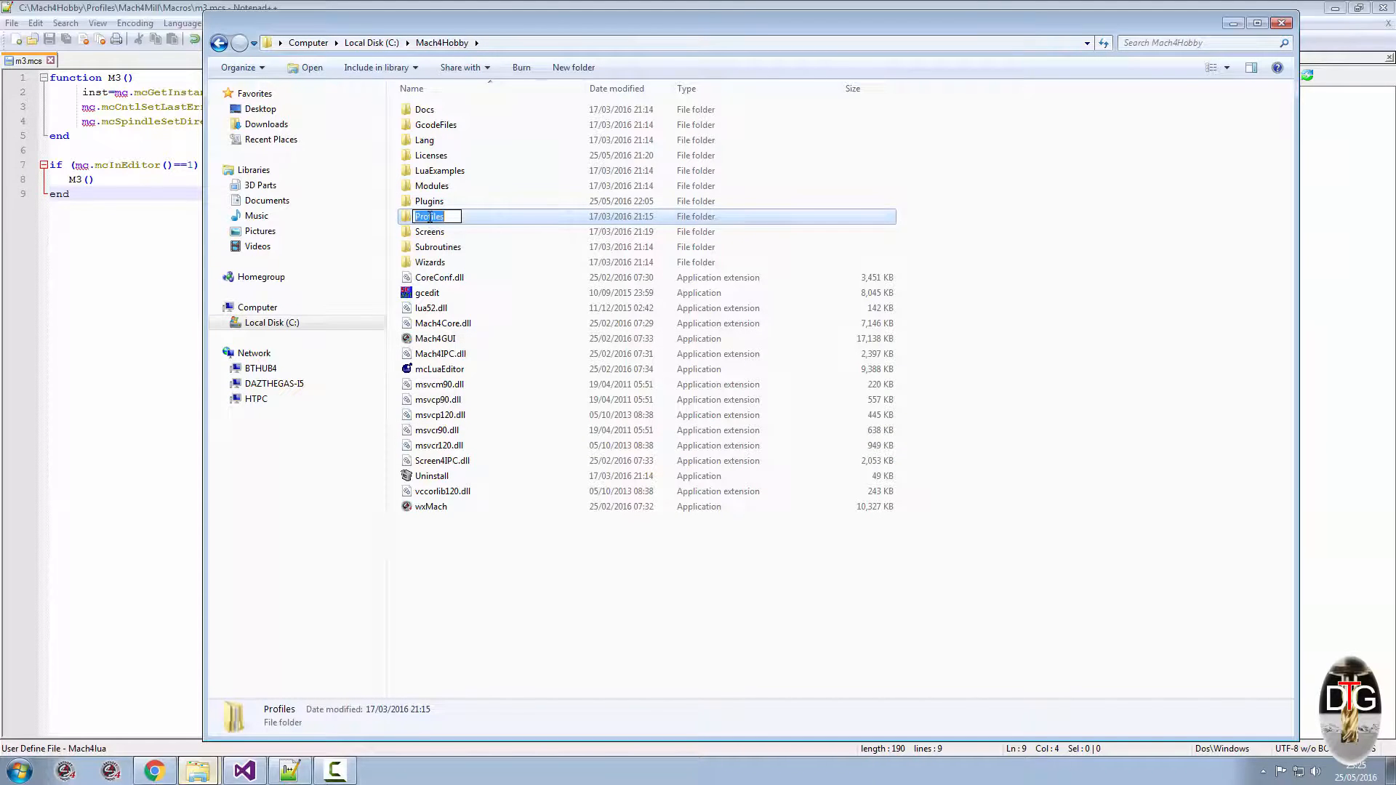
- In Profiles > Mach4Mill > Macros, delete the compiled m3 file
double_click(429, 216)
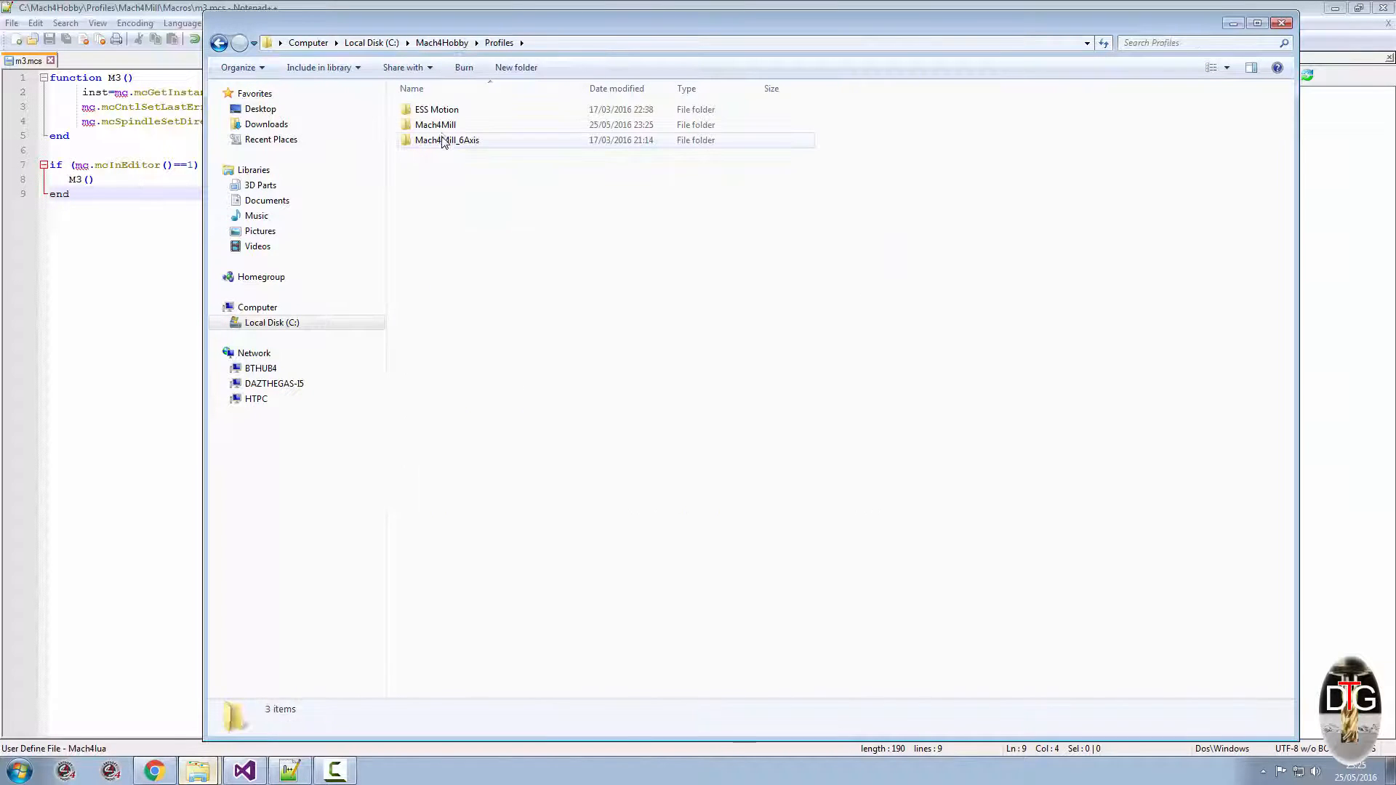
double_click(435, 125)
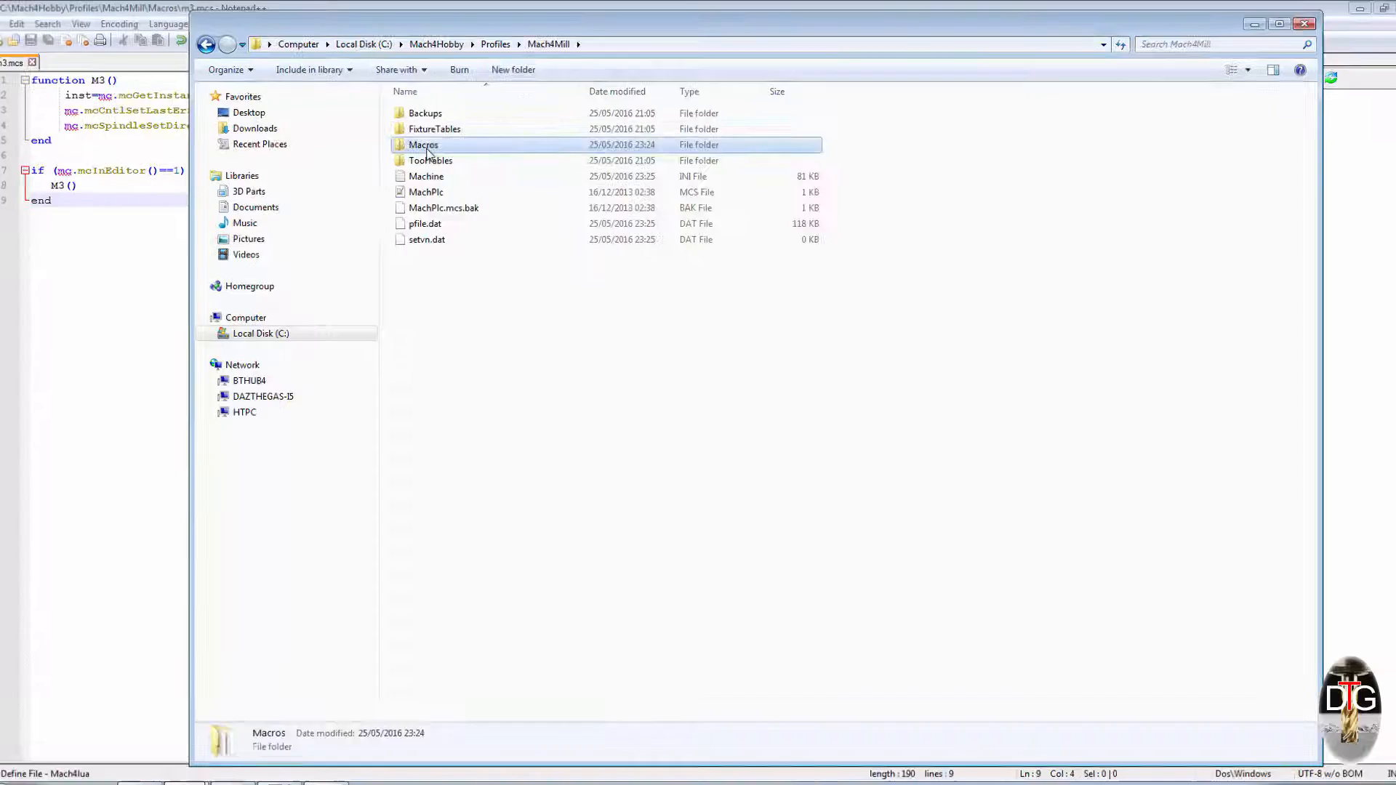
double_click(423, 144)
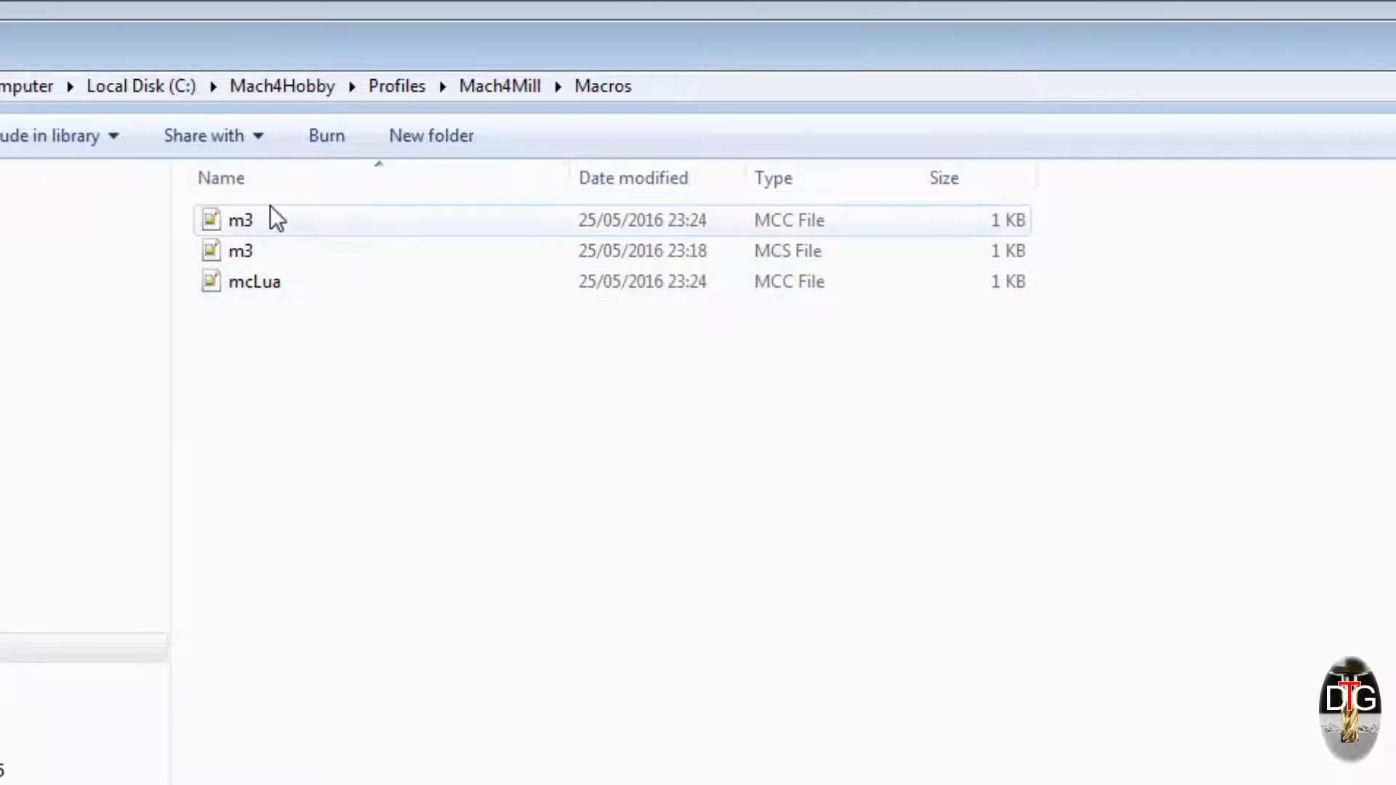
left_click(240, 220)
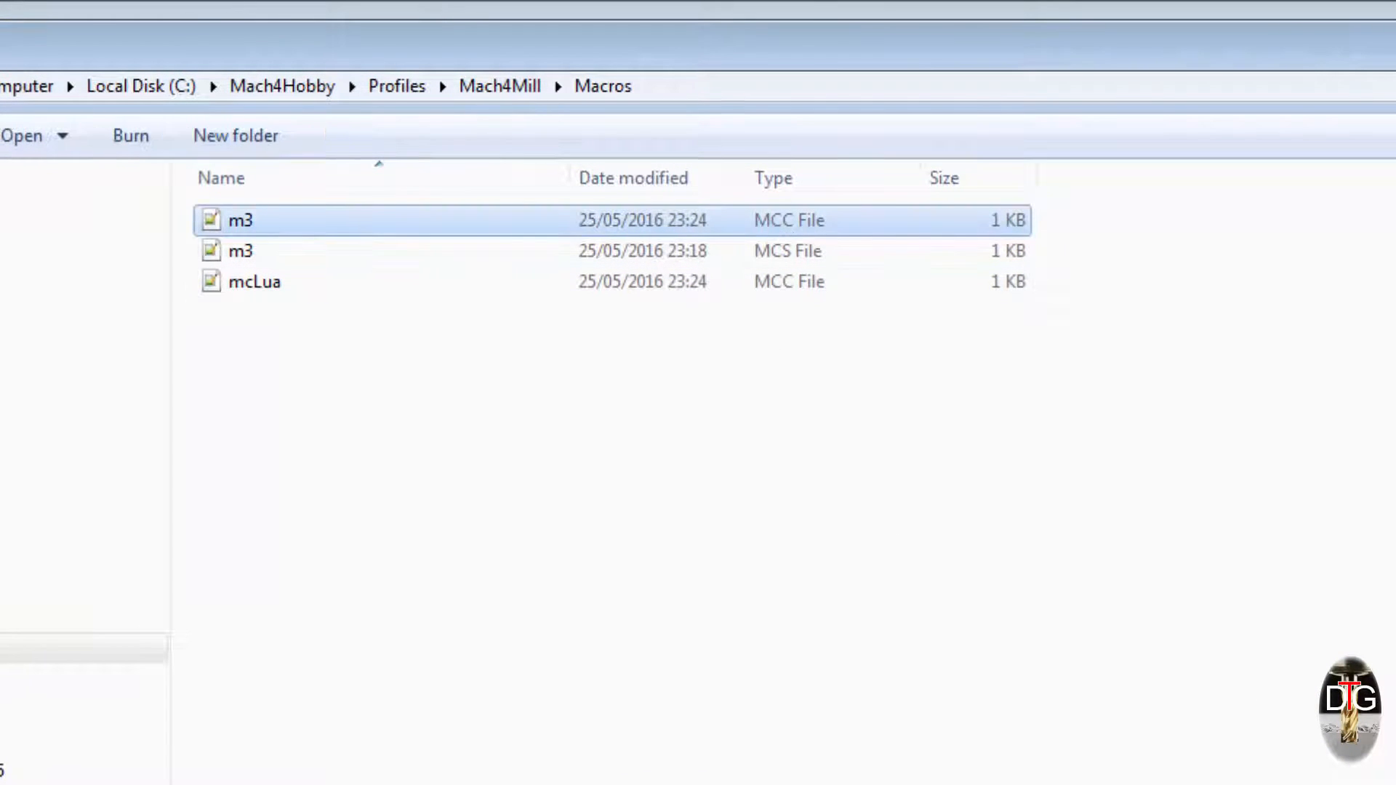
key("Delete")
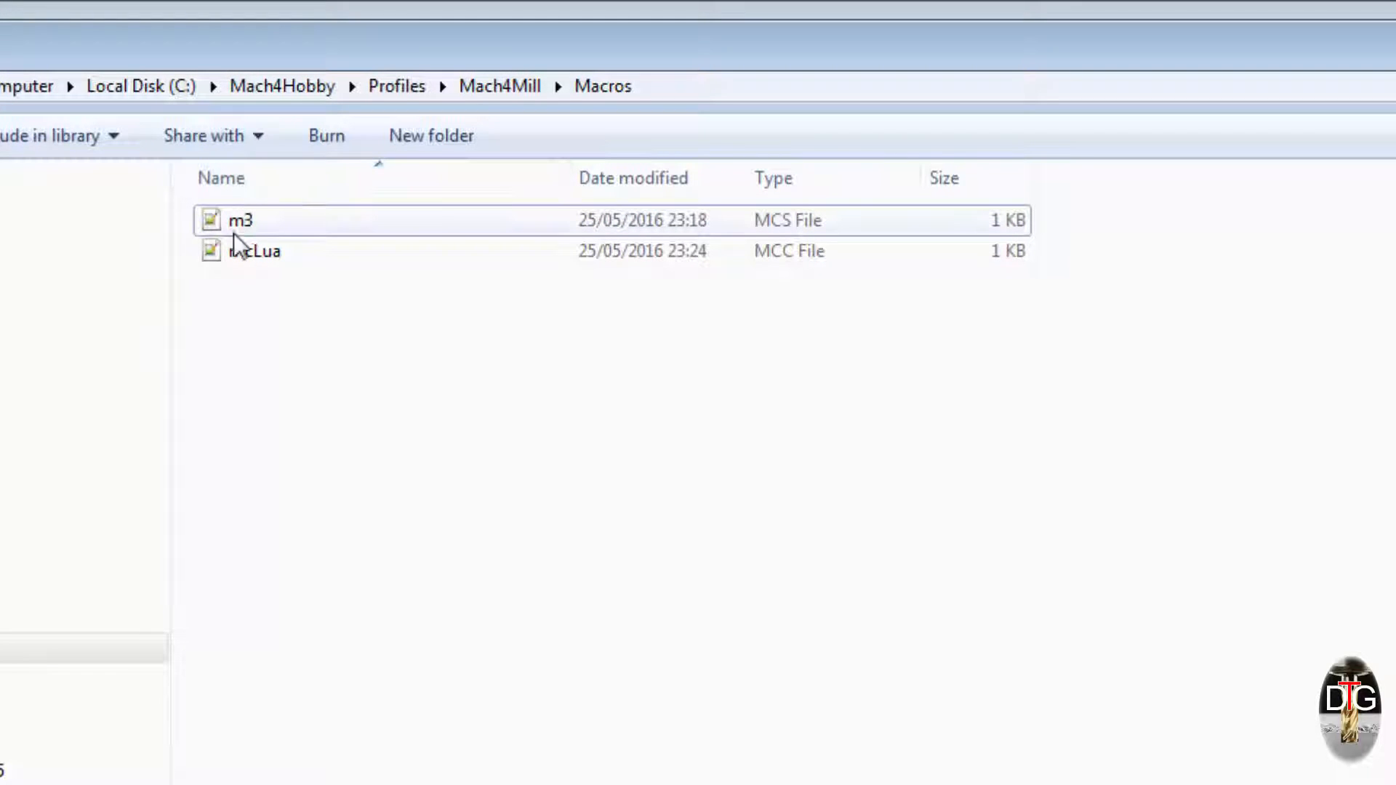
- Rename the remaining m3 macro source to uppercase M3
left_click(240, 220)
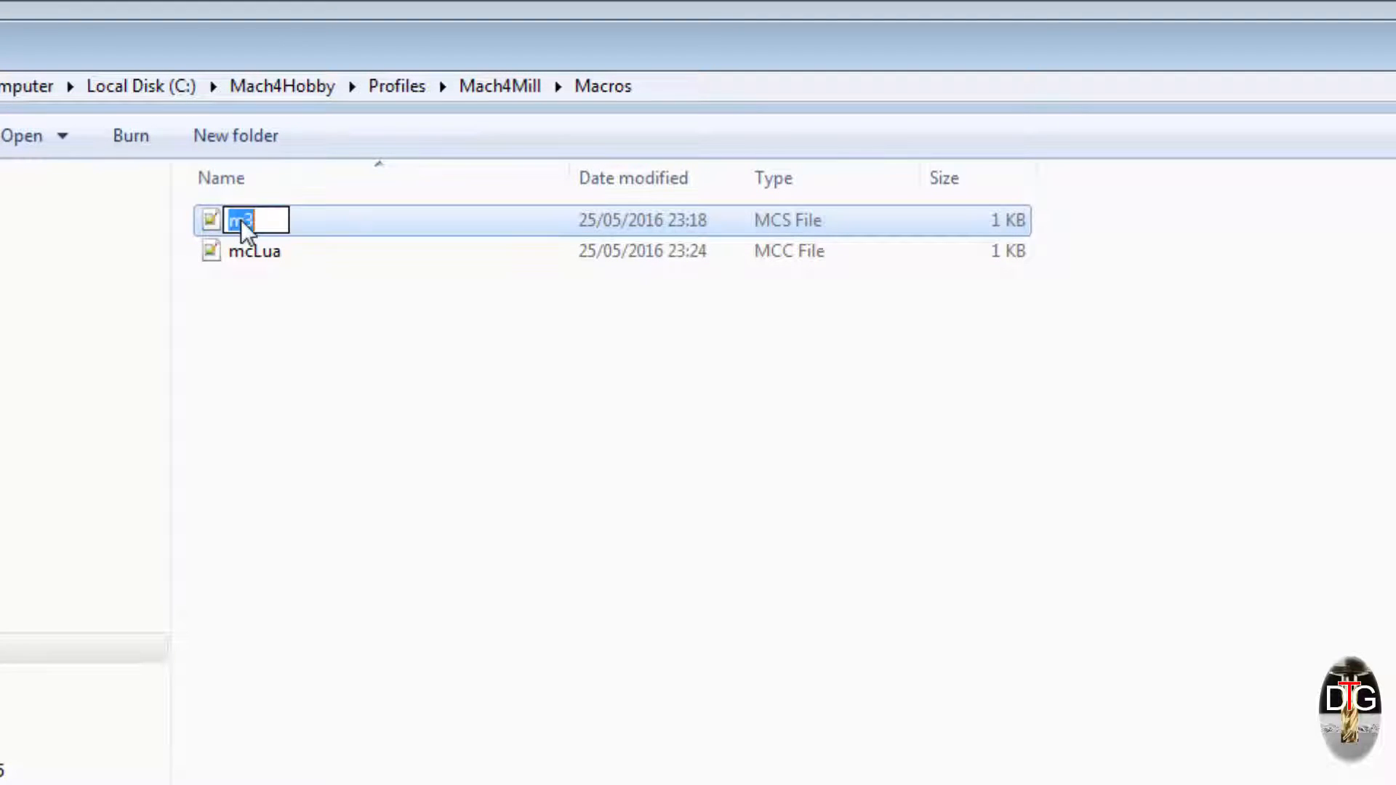
type("mB")
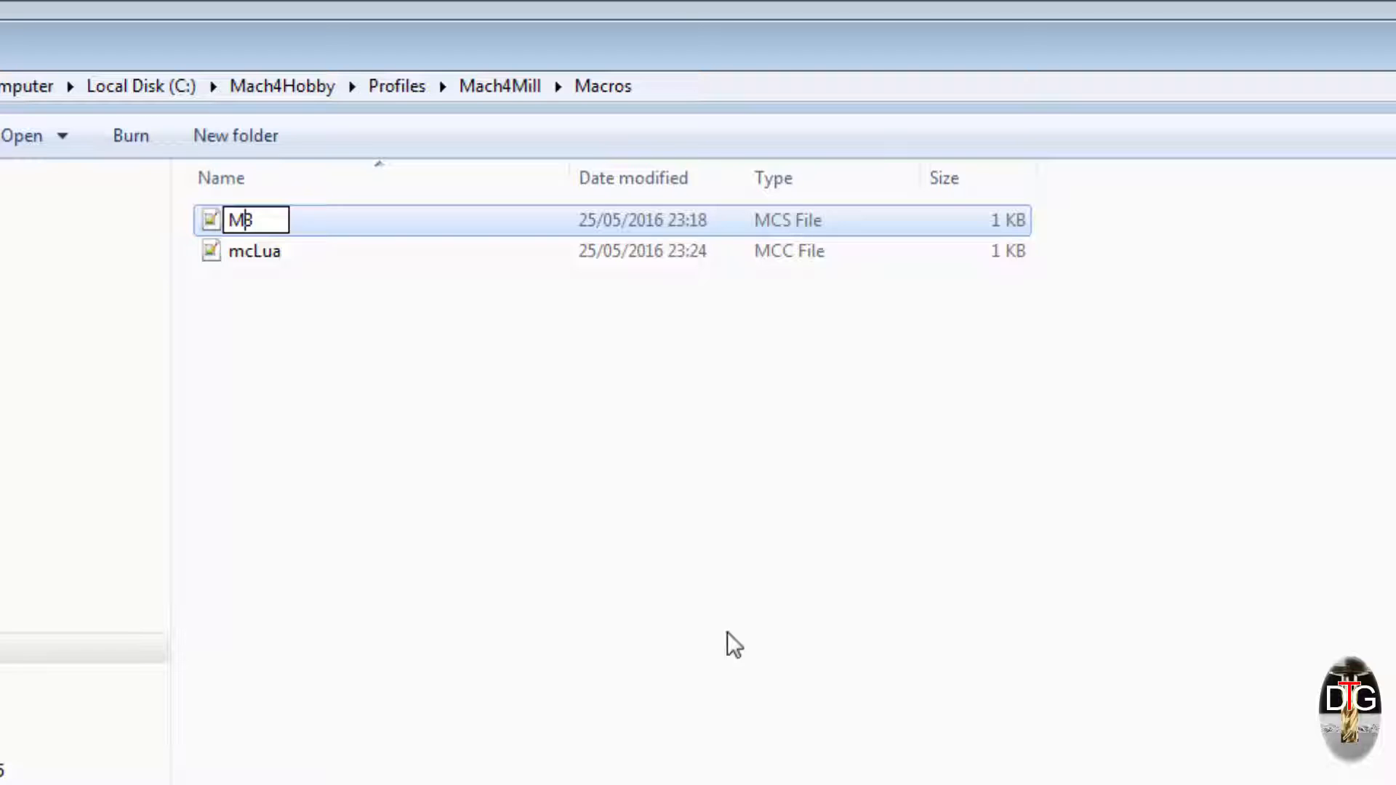
mouse_move(577, 532)
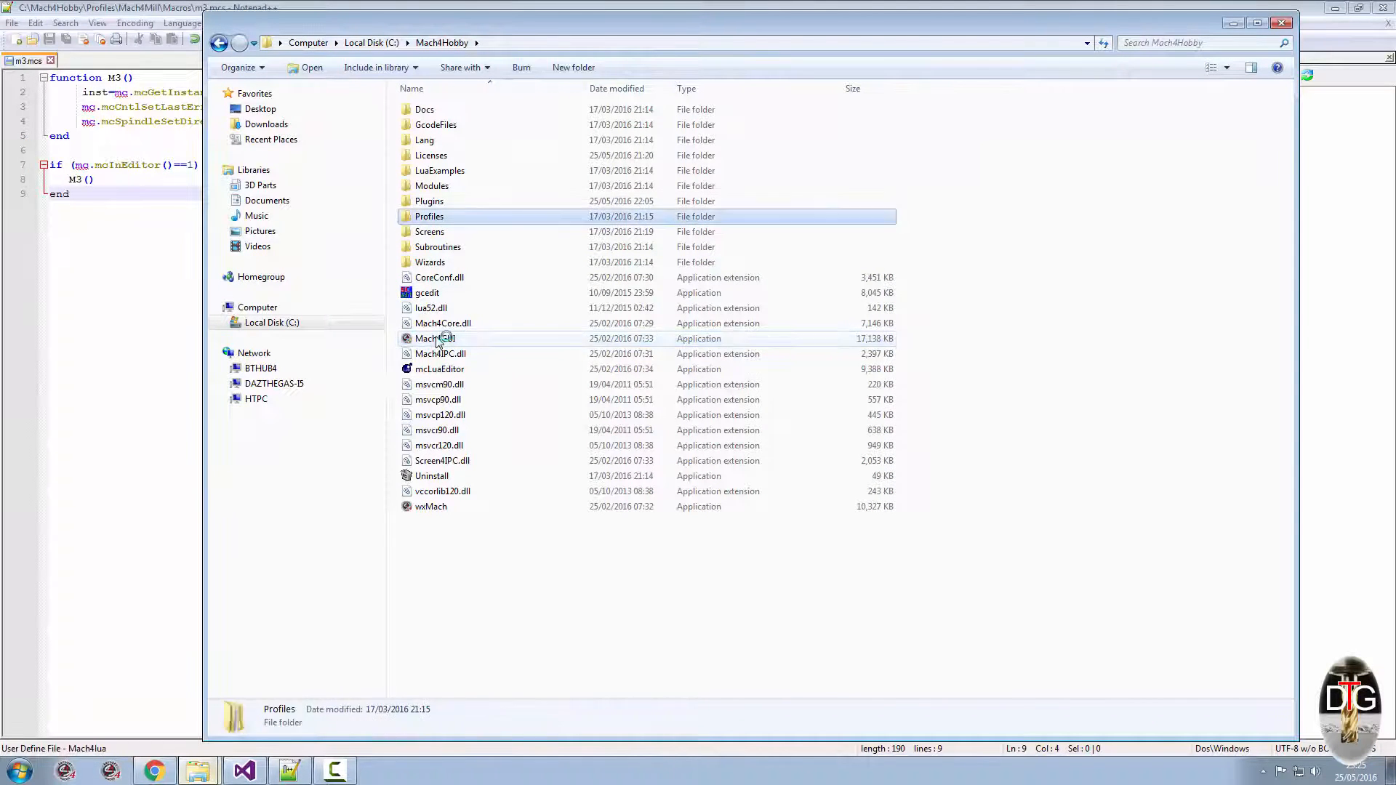
- Relaunch Mach4 with the Mach4Mill profile and begin an MDI spindle command
double_click(435, 339)
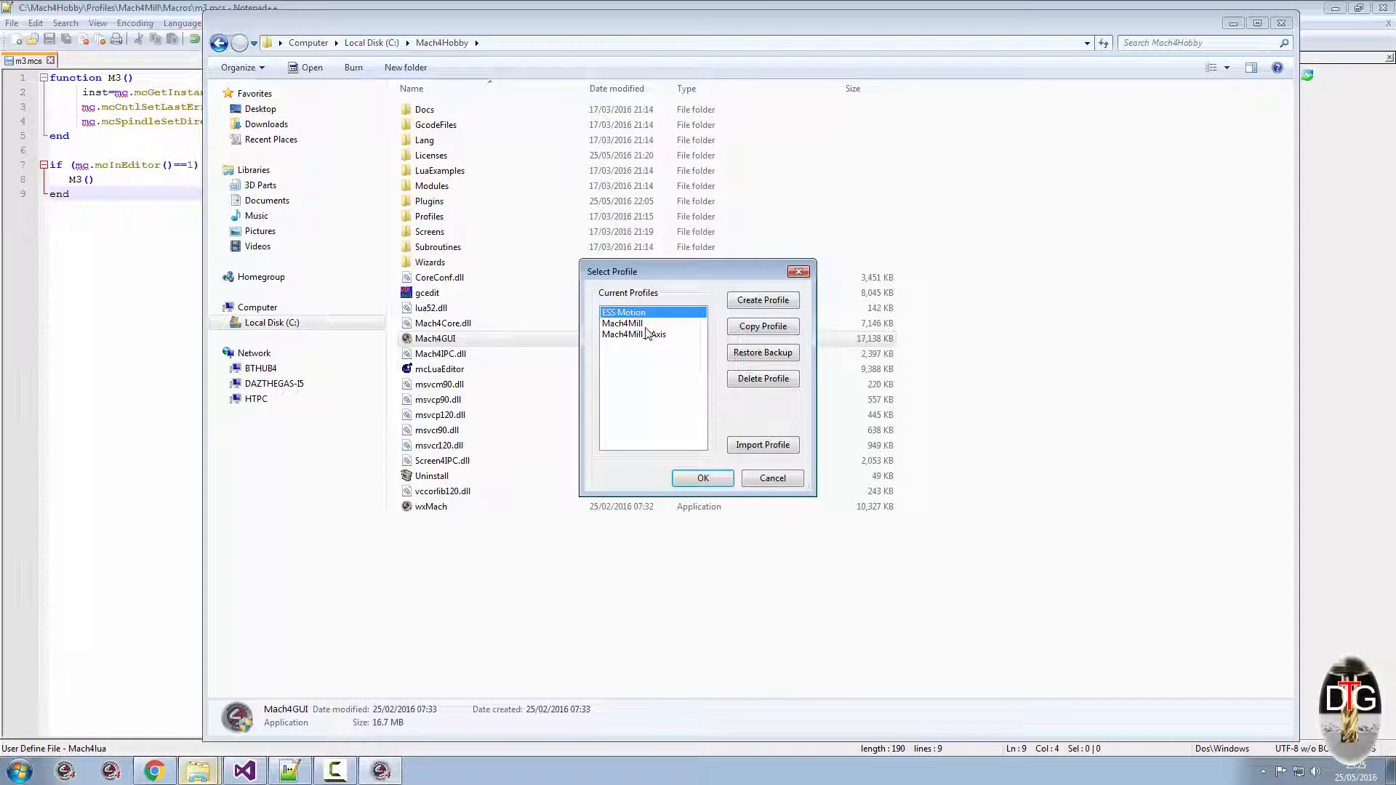
left_click(770, 479)
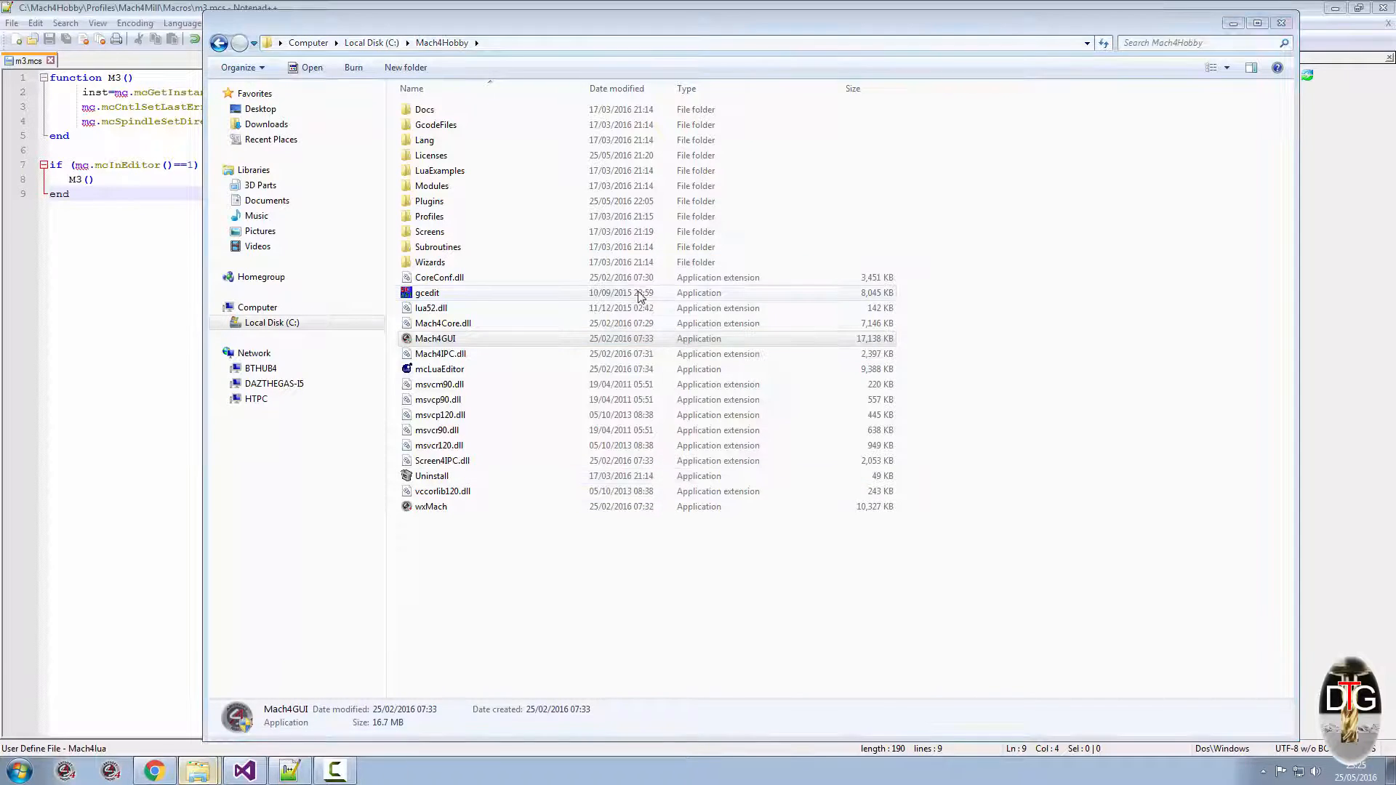
double_click(435, 339)
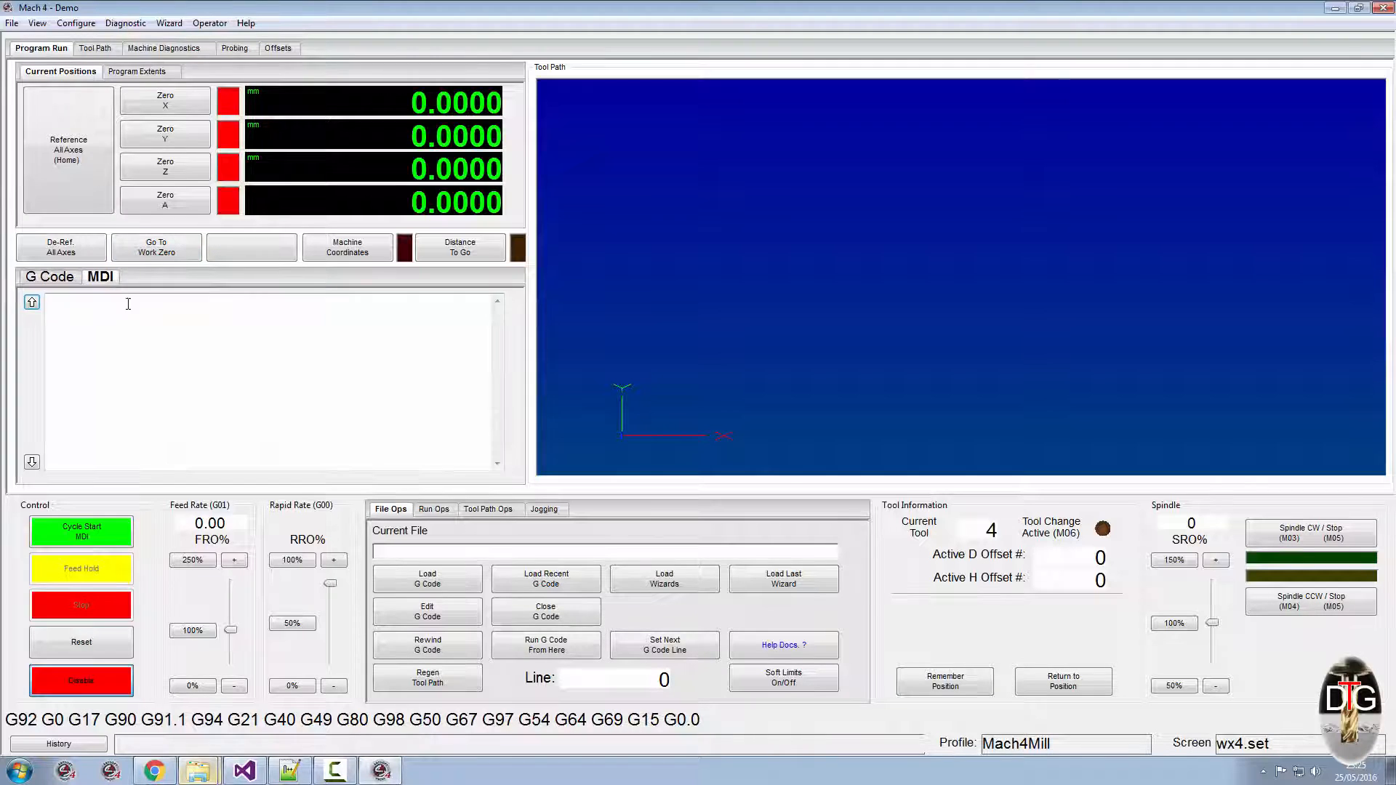
type("m")
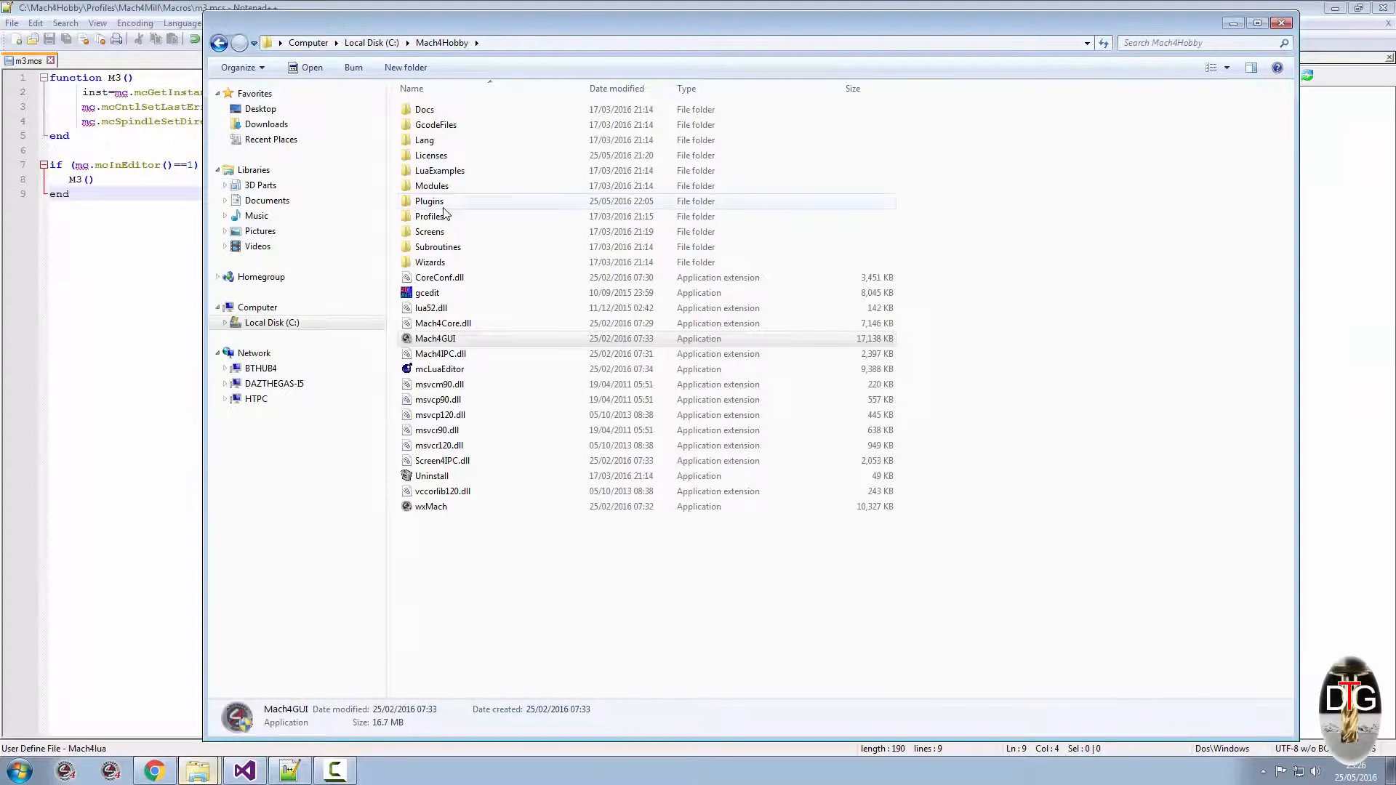
double_click(431, 217)
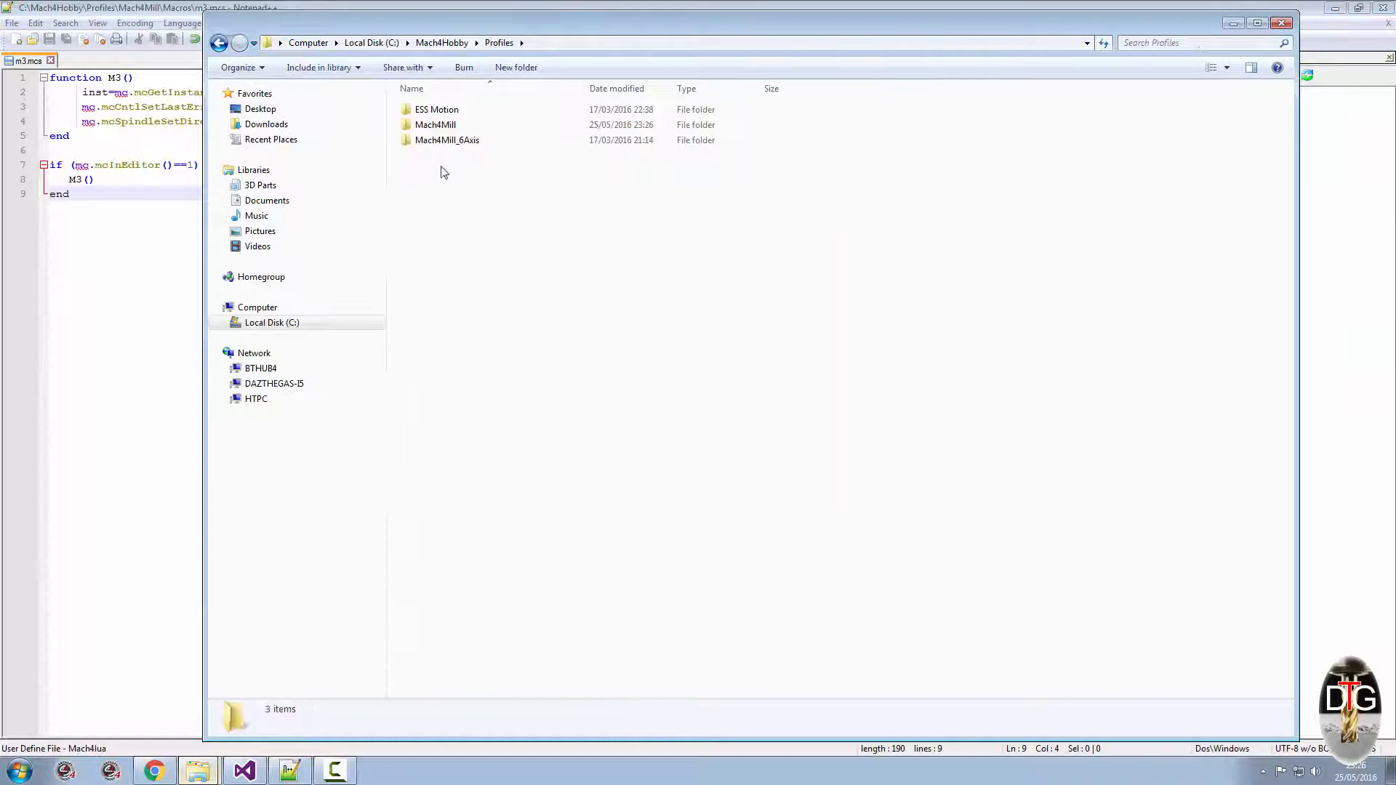
double_click(435, 125)
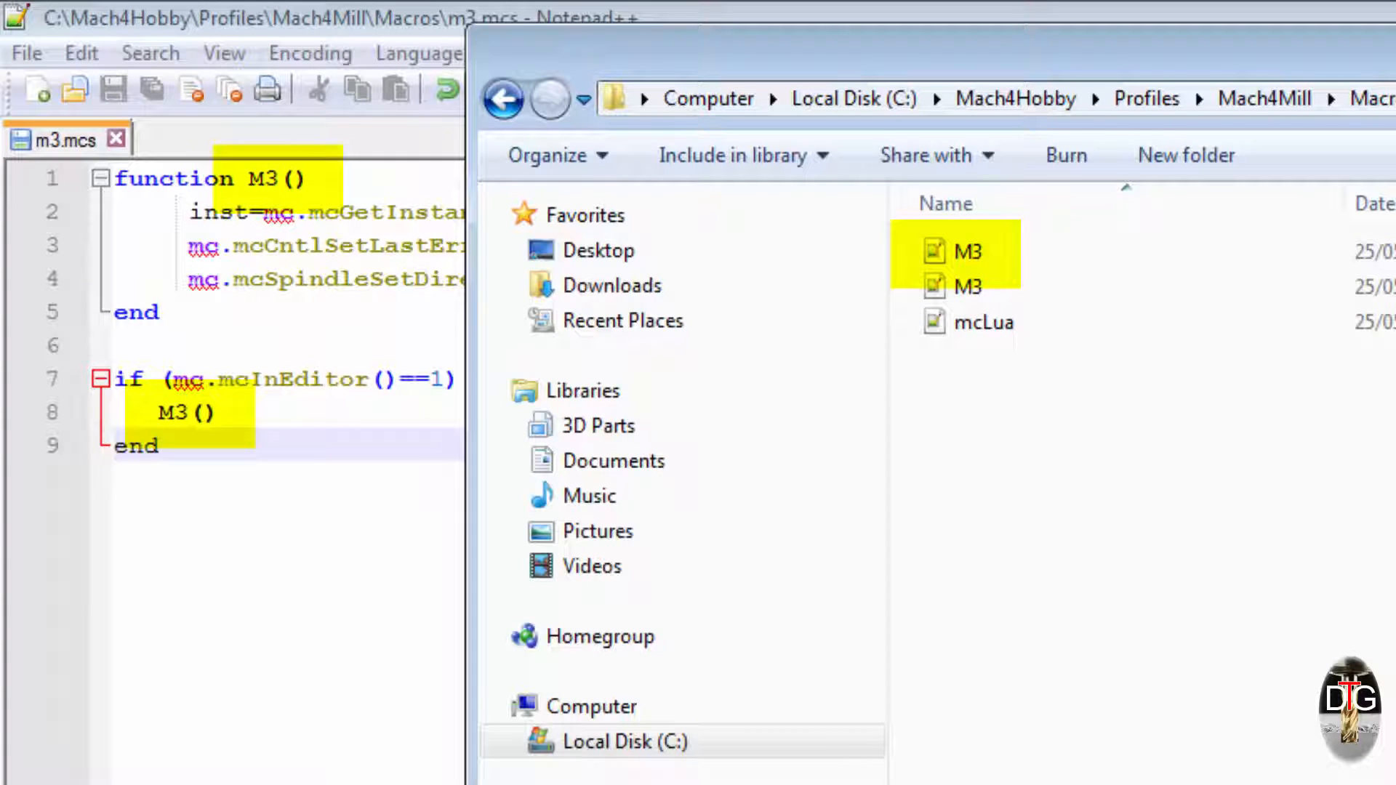
left_click(988, 458)
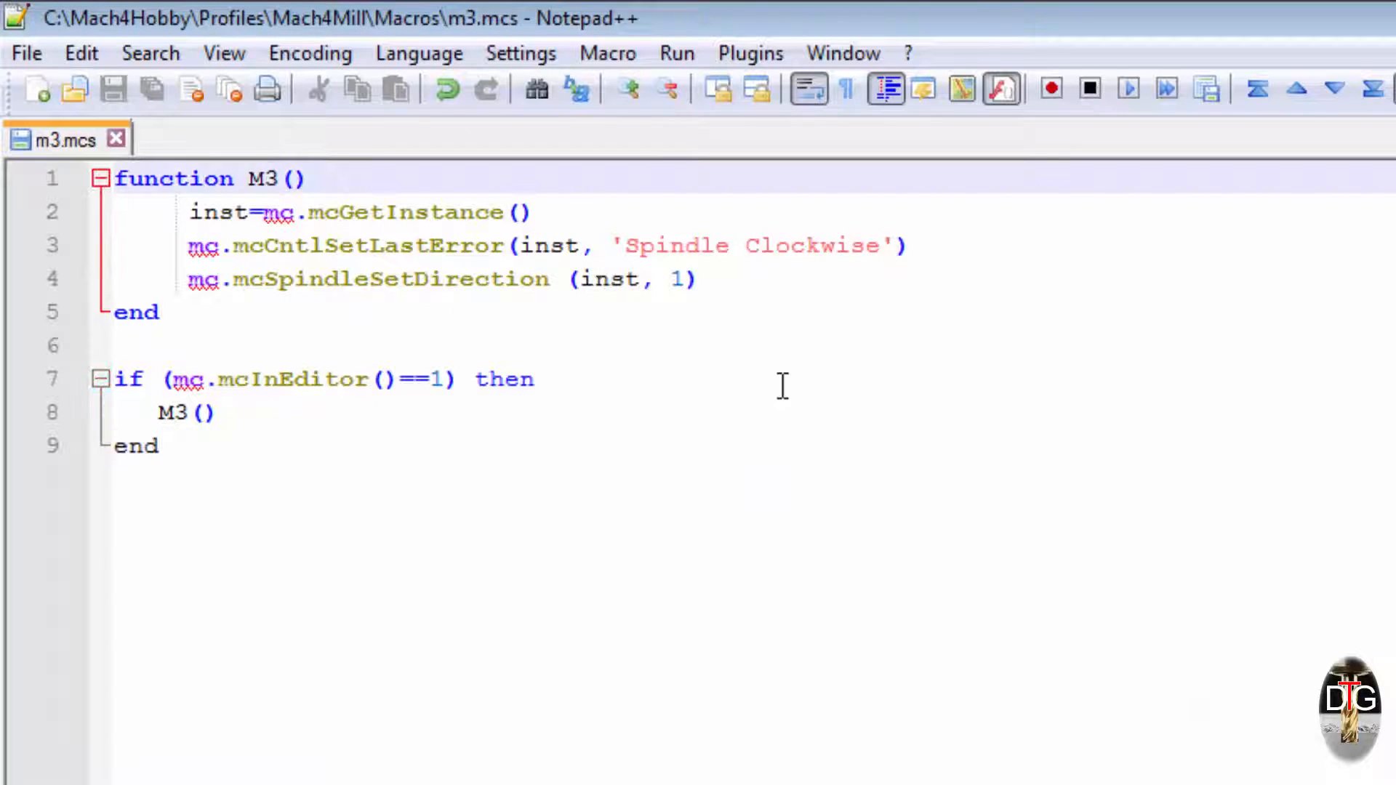
- Change the macro's function definition and call from M3 to lowercase m3
type("m")
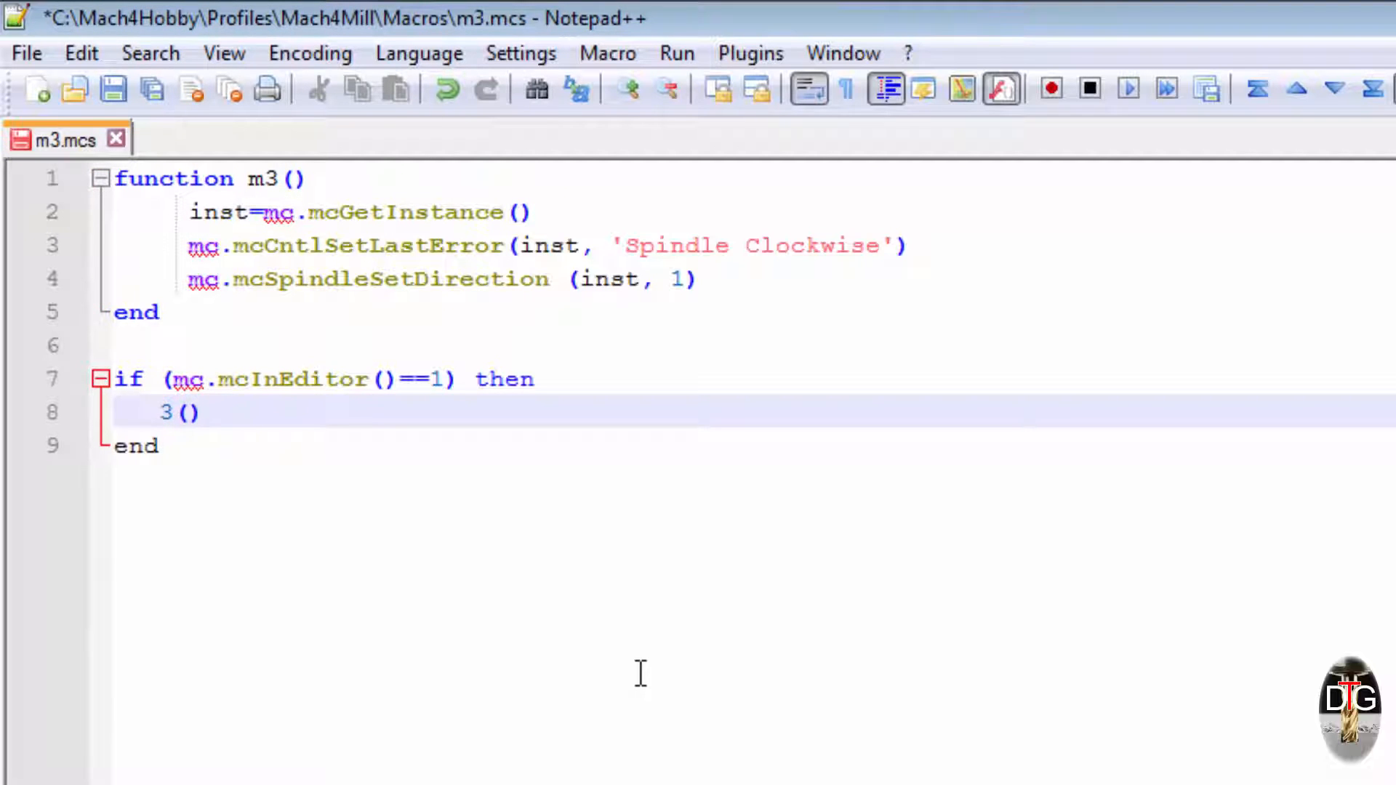
type("m")
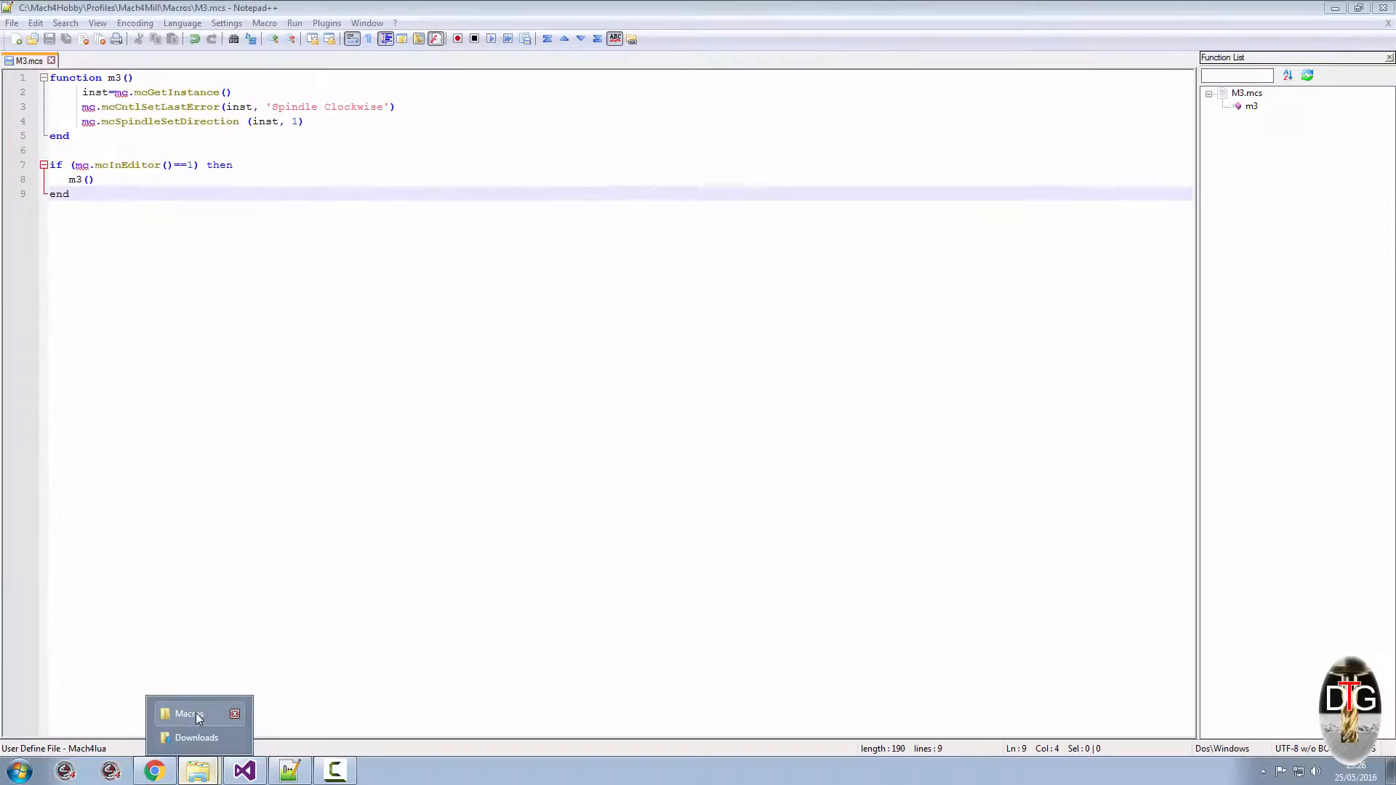
- Start Mach4GUI from the Mach4Hobby folder with the Mach4Mill profile
left_click(188, 714)
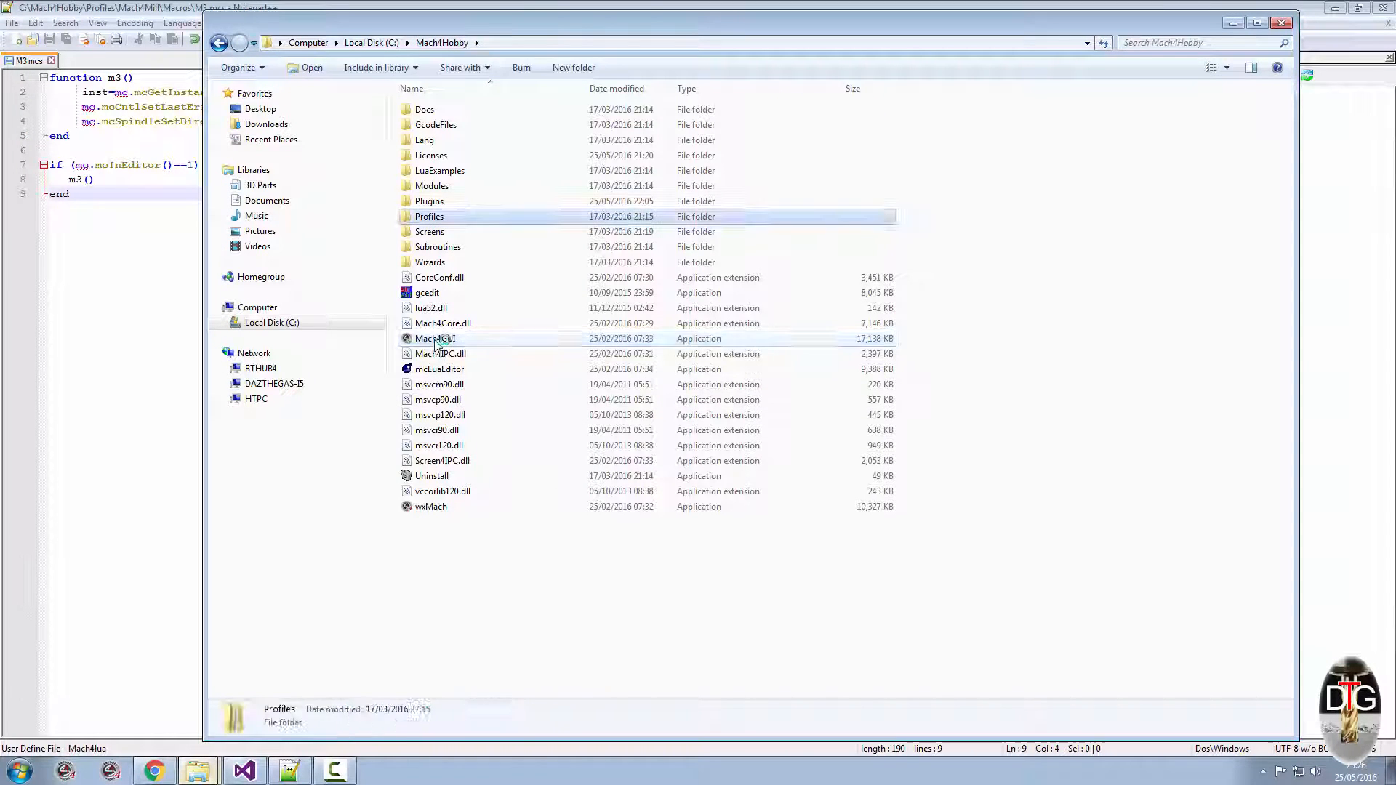
double_click(435, 339)
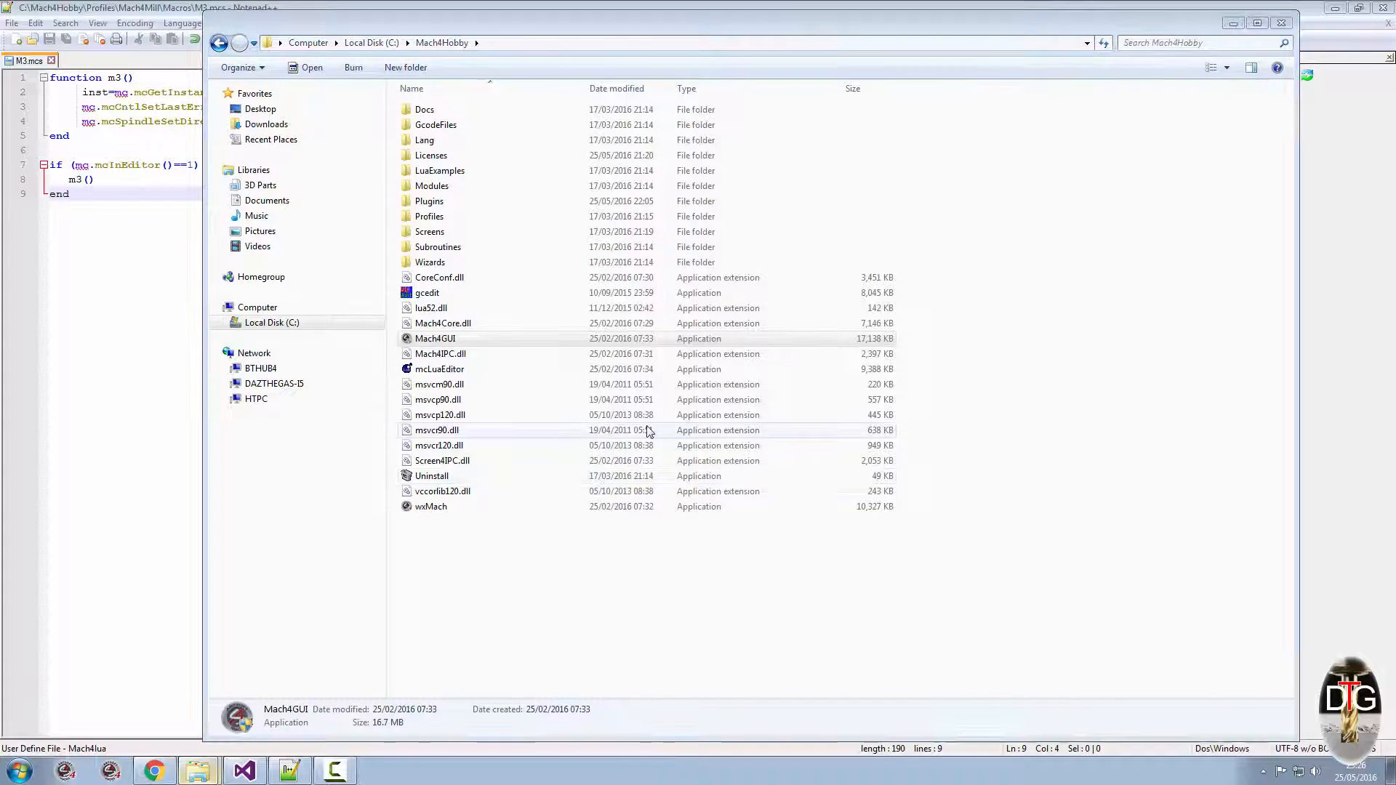
double_click(435, 339)
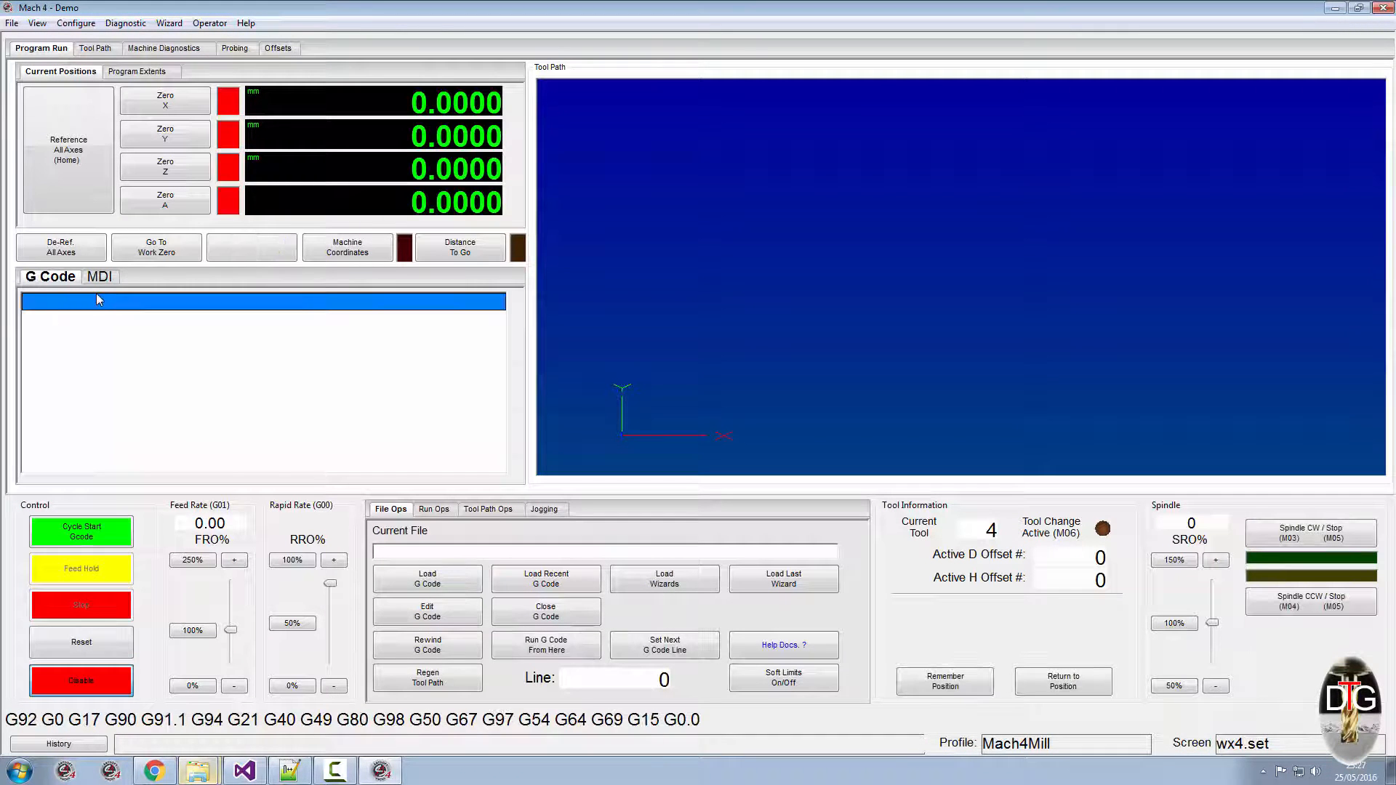
- Enter lowercase m3 in MDI and run it with Cycle Start
left_click(100, 276)
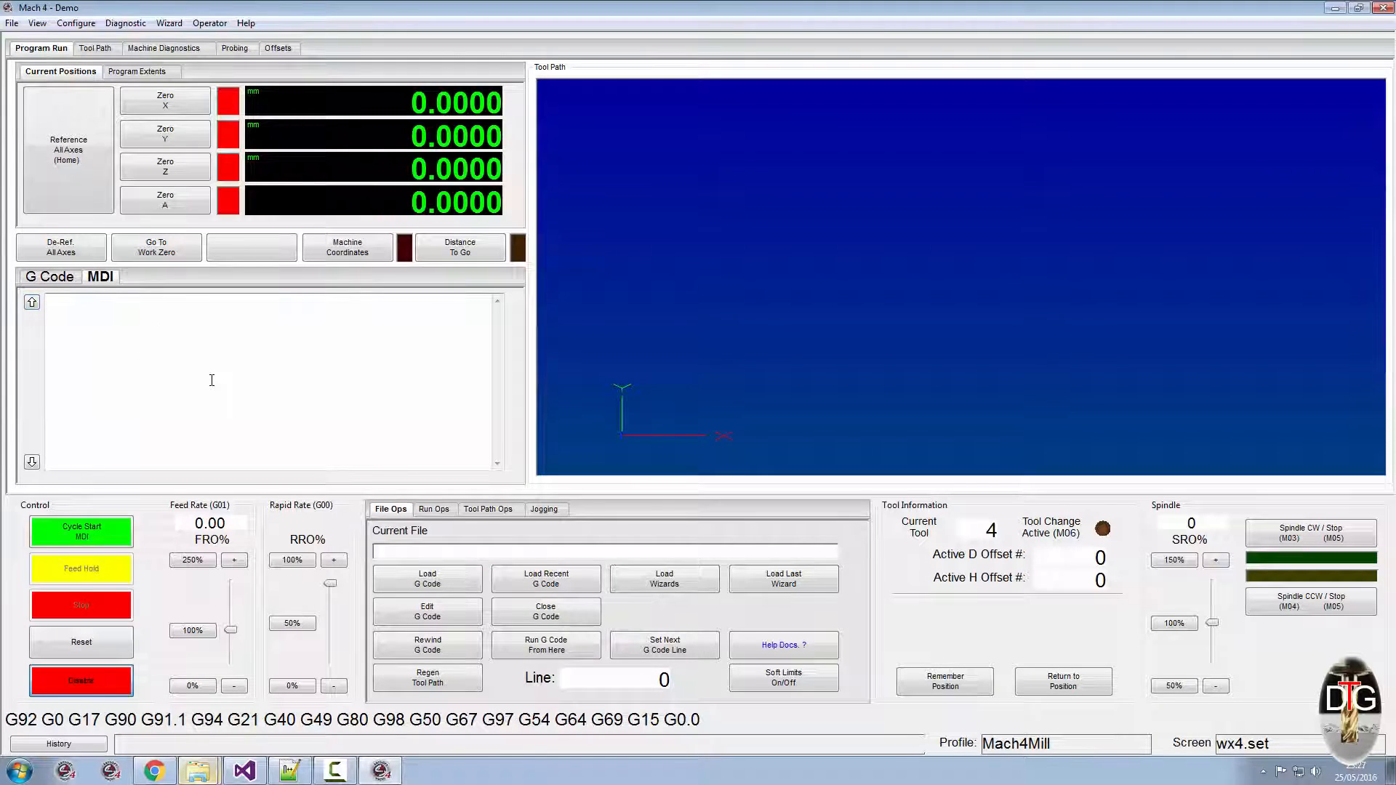
type("m3")
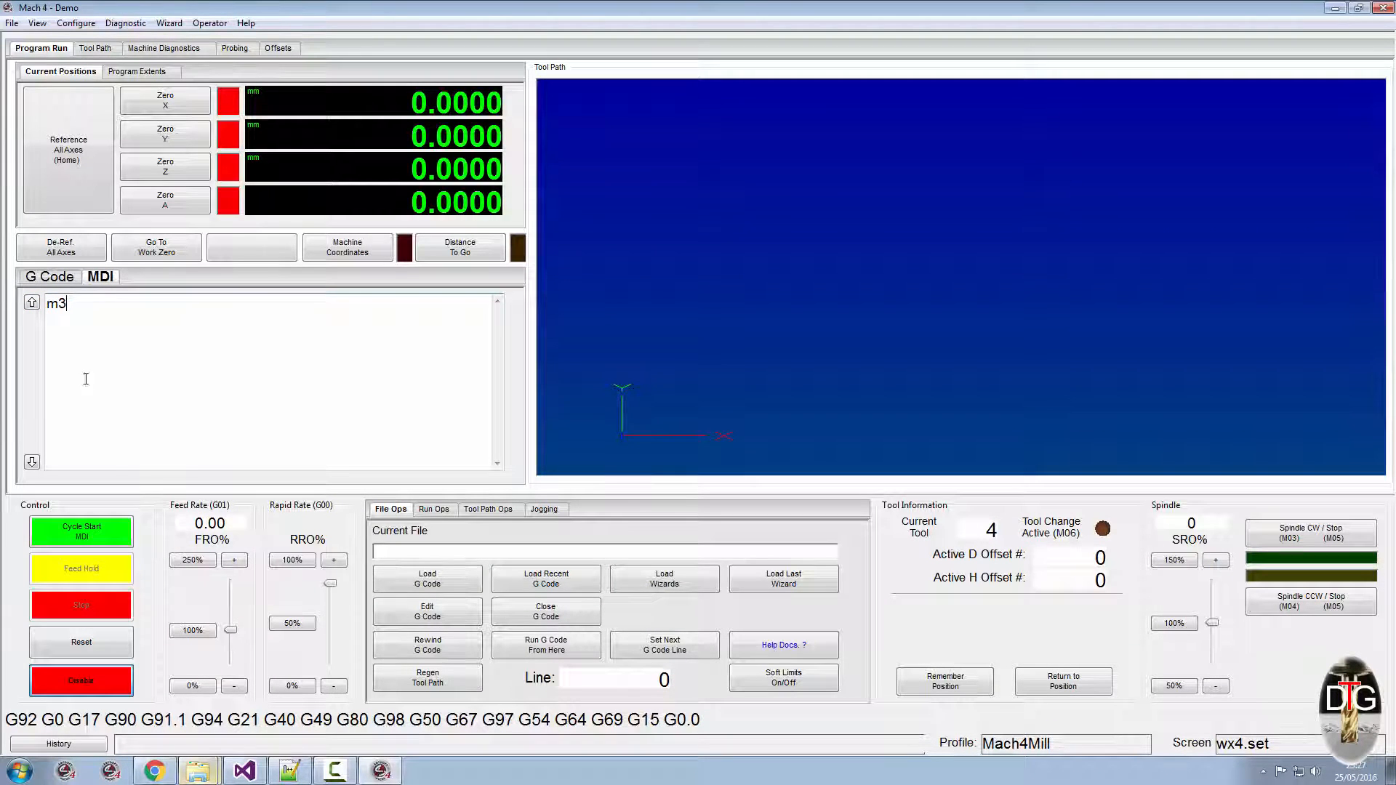
left_click(80, 532)
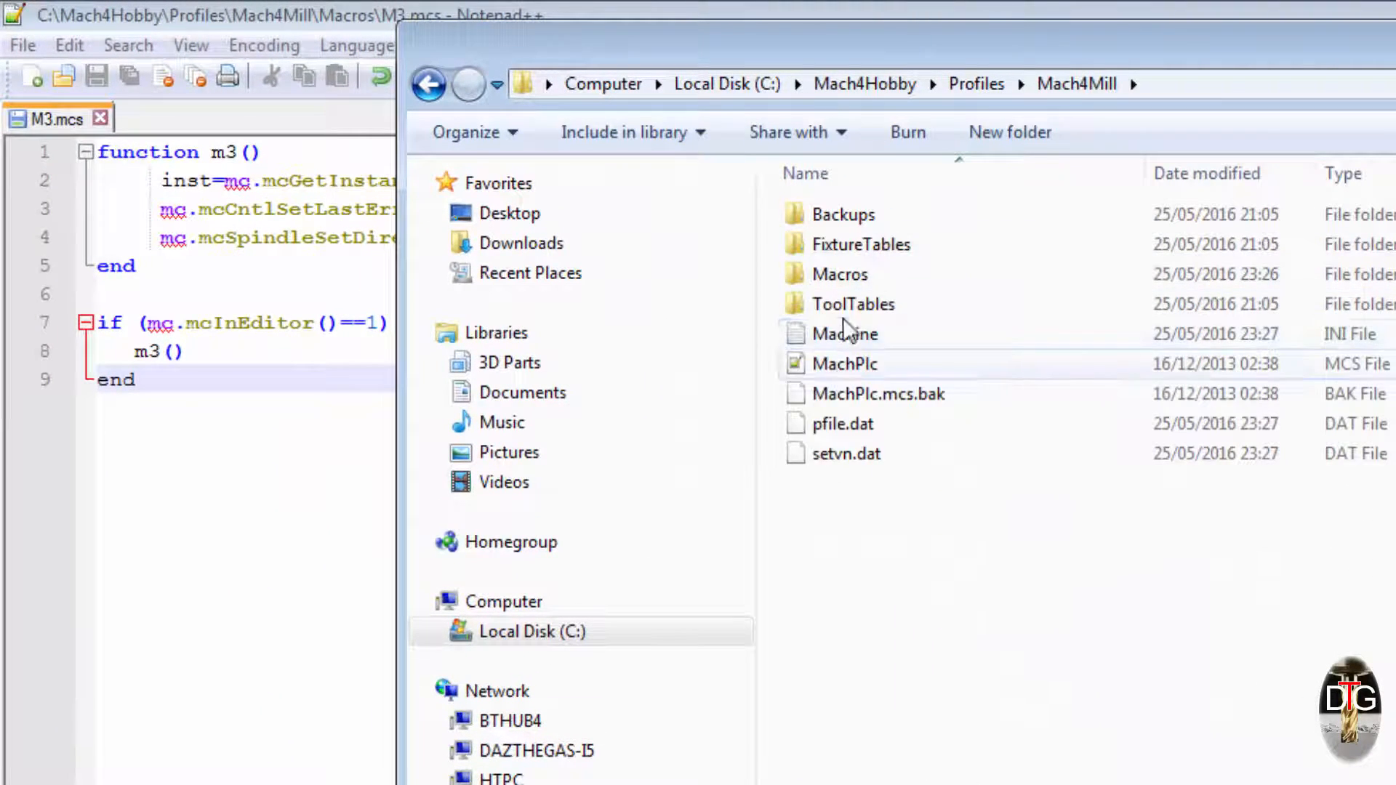
- In the Macros folder, delete one of the two M3 files
double_click(839, 273)
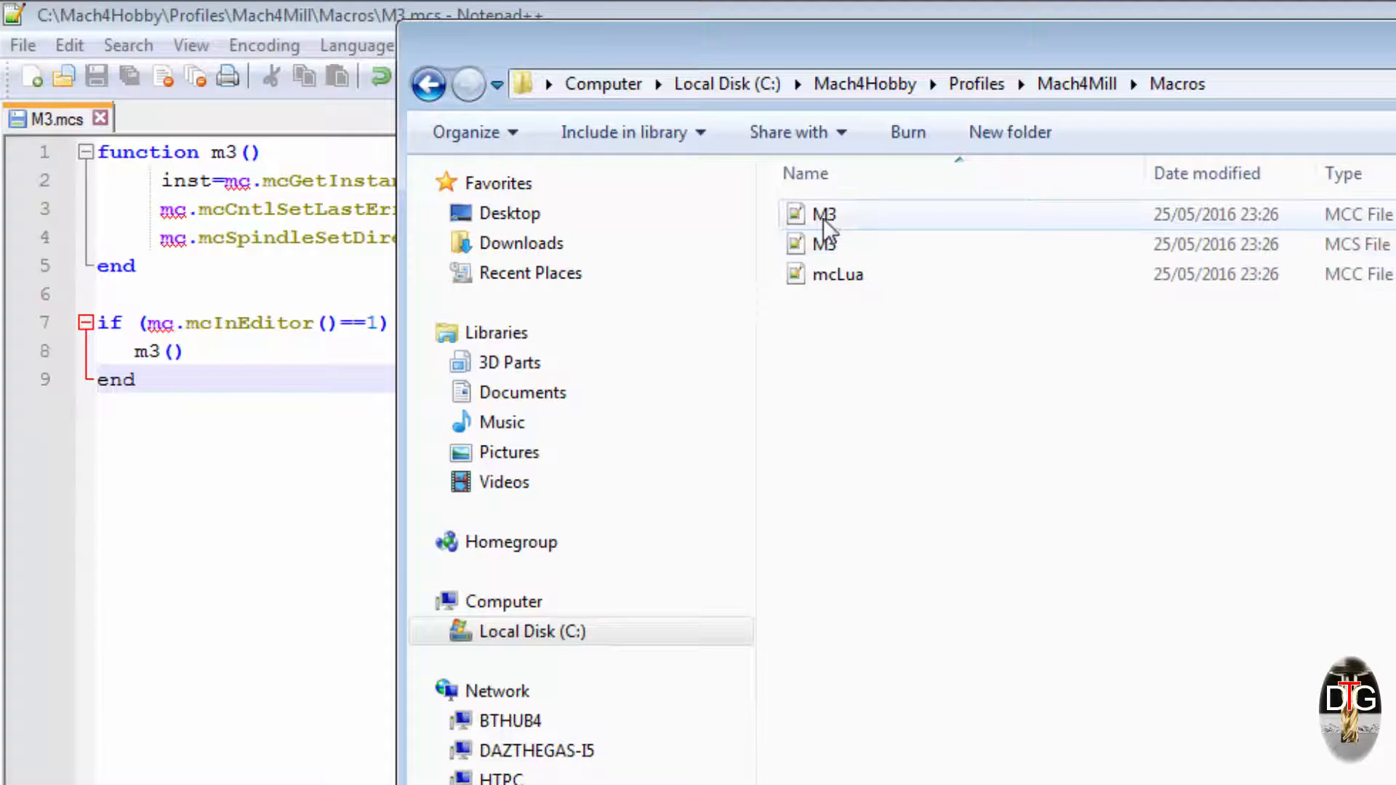
left_click(822, 214)
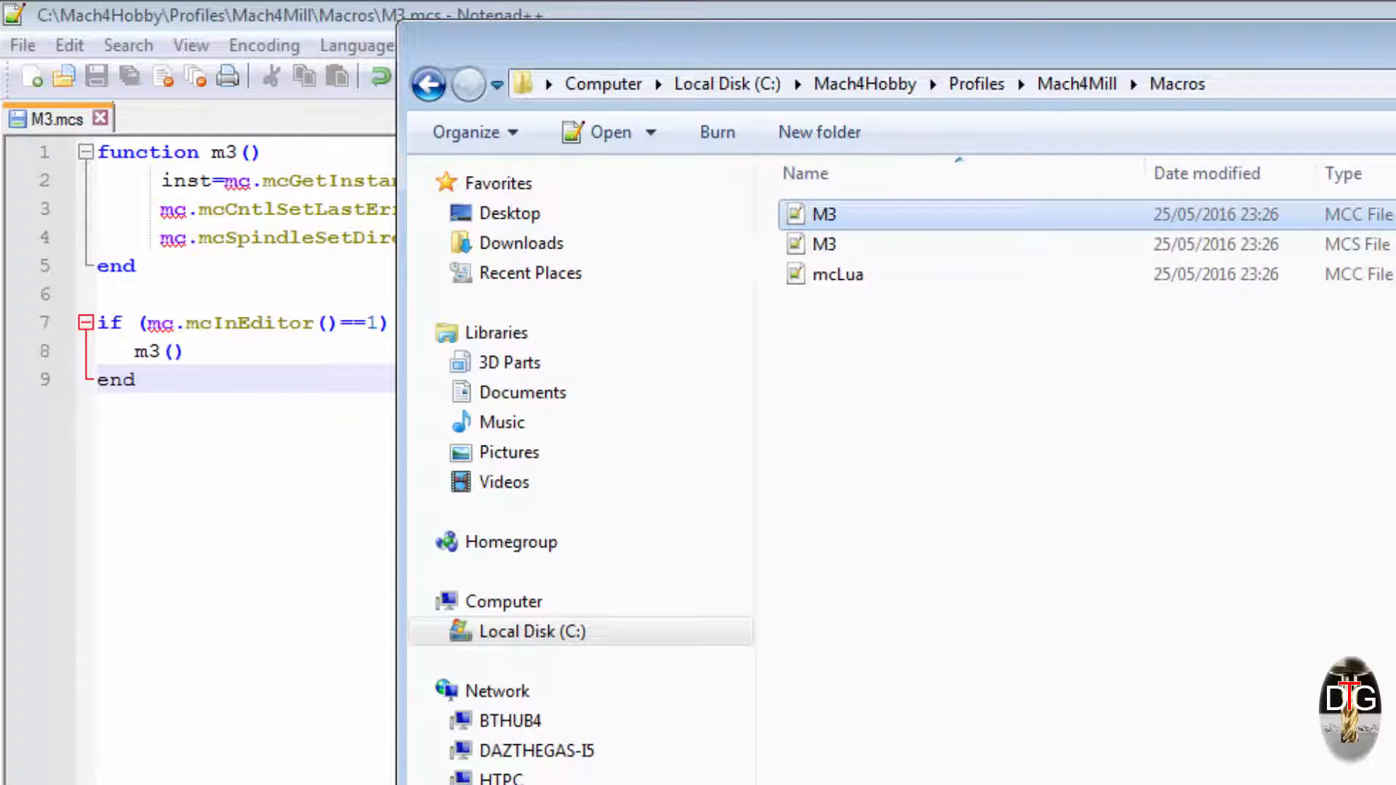
key("Delete")
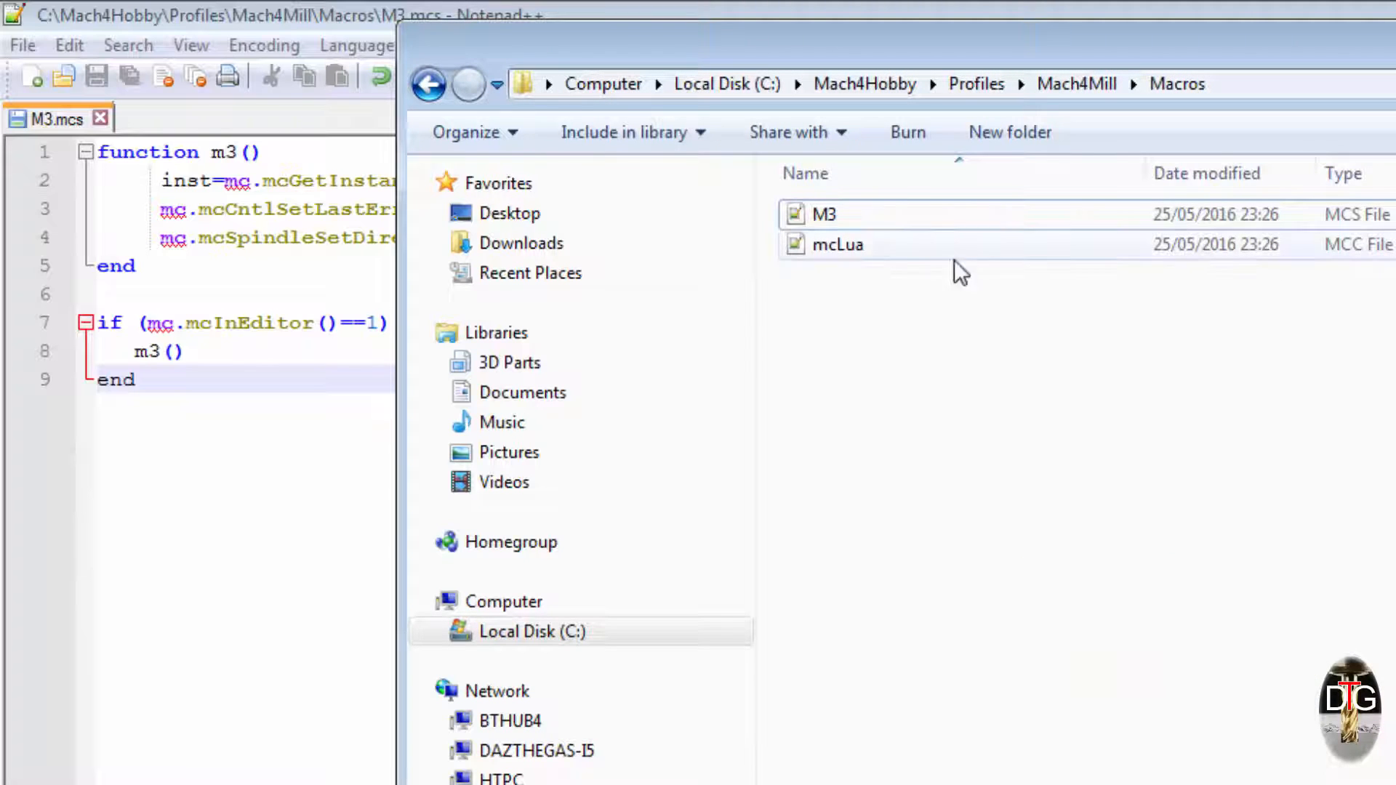
- Rename the remaining macro file to lowercase m3
left_click(823, 215)
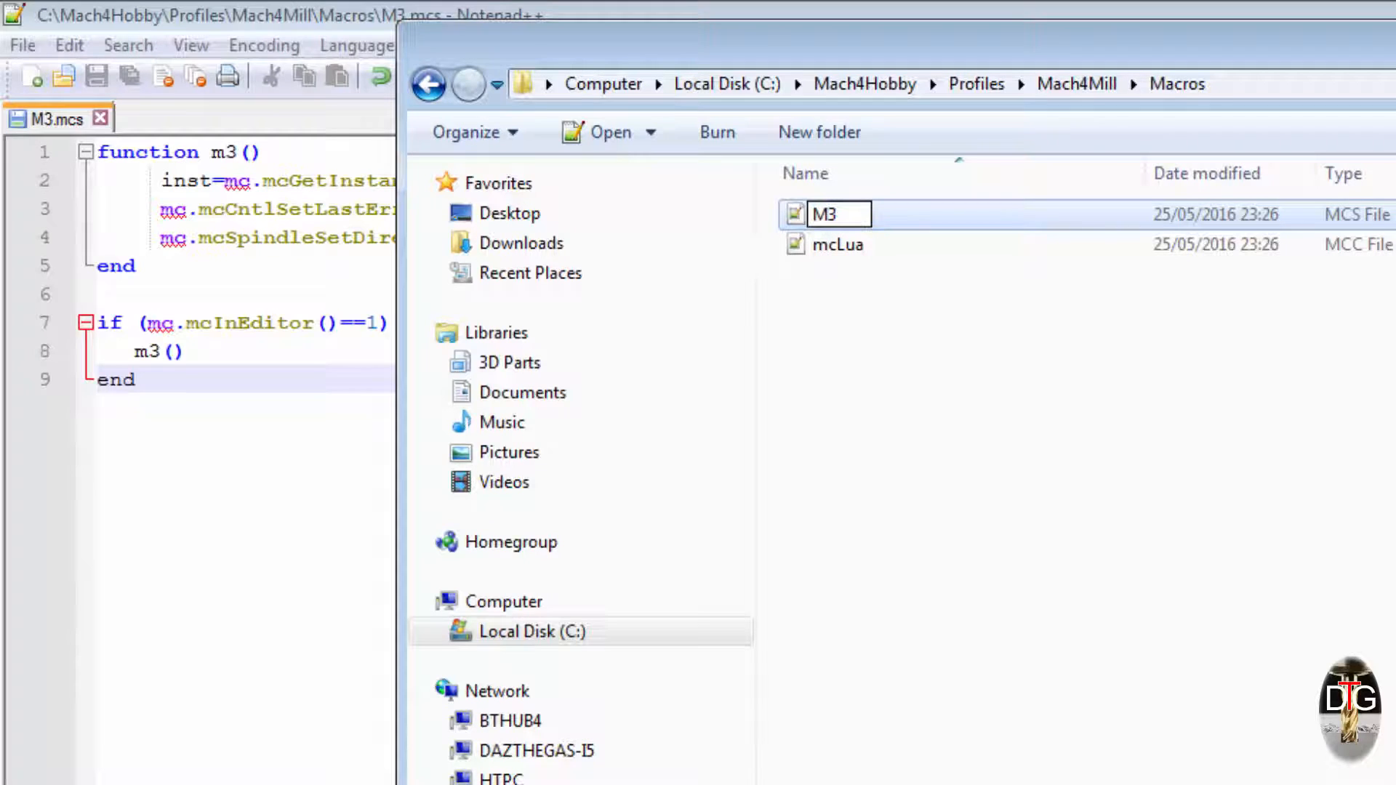
type("m3")
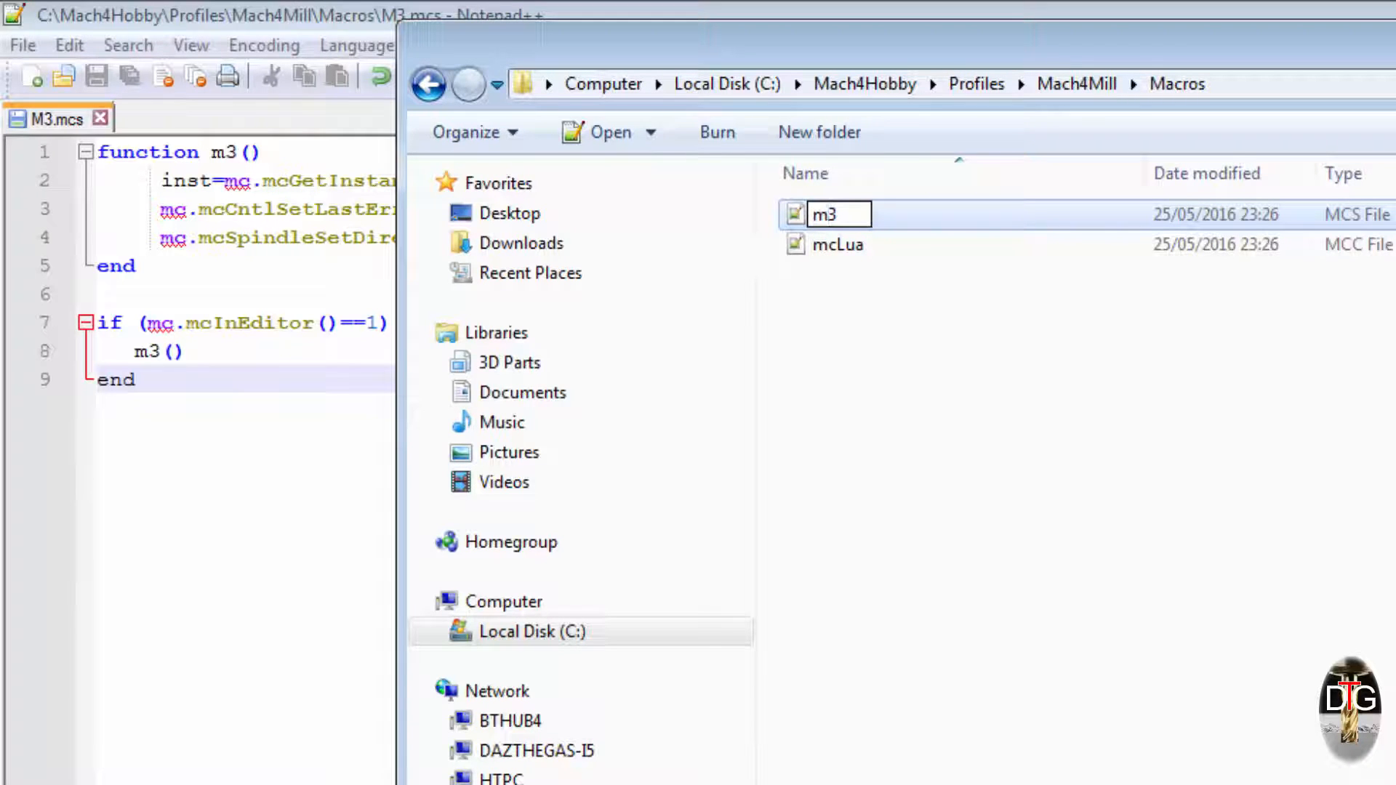
left_click(837, 244)
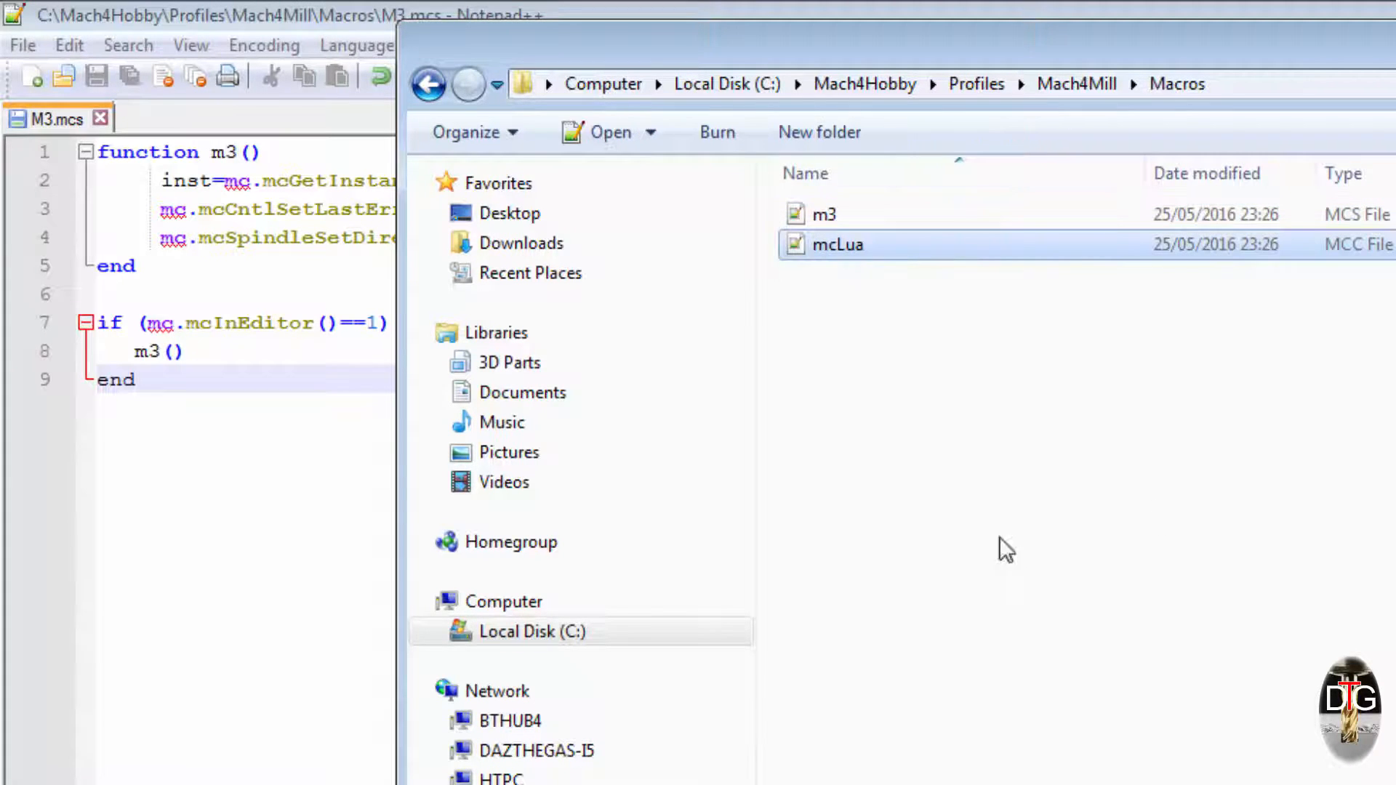
mouse_move(1038, 585)
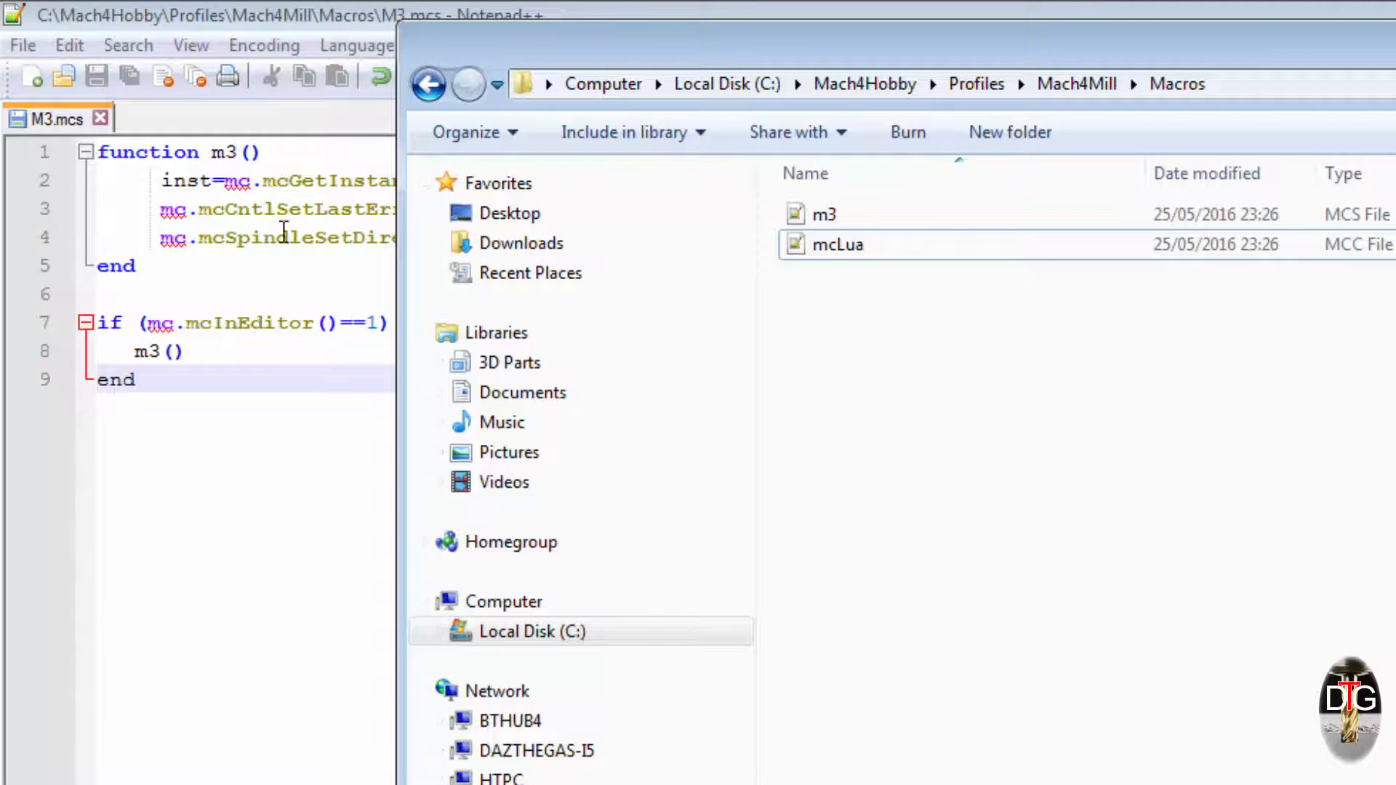
- Start Mach4GUI again from Mach4Hobby with the Mach4Mill profile
left_click(864, 84)
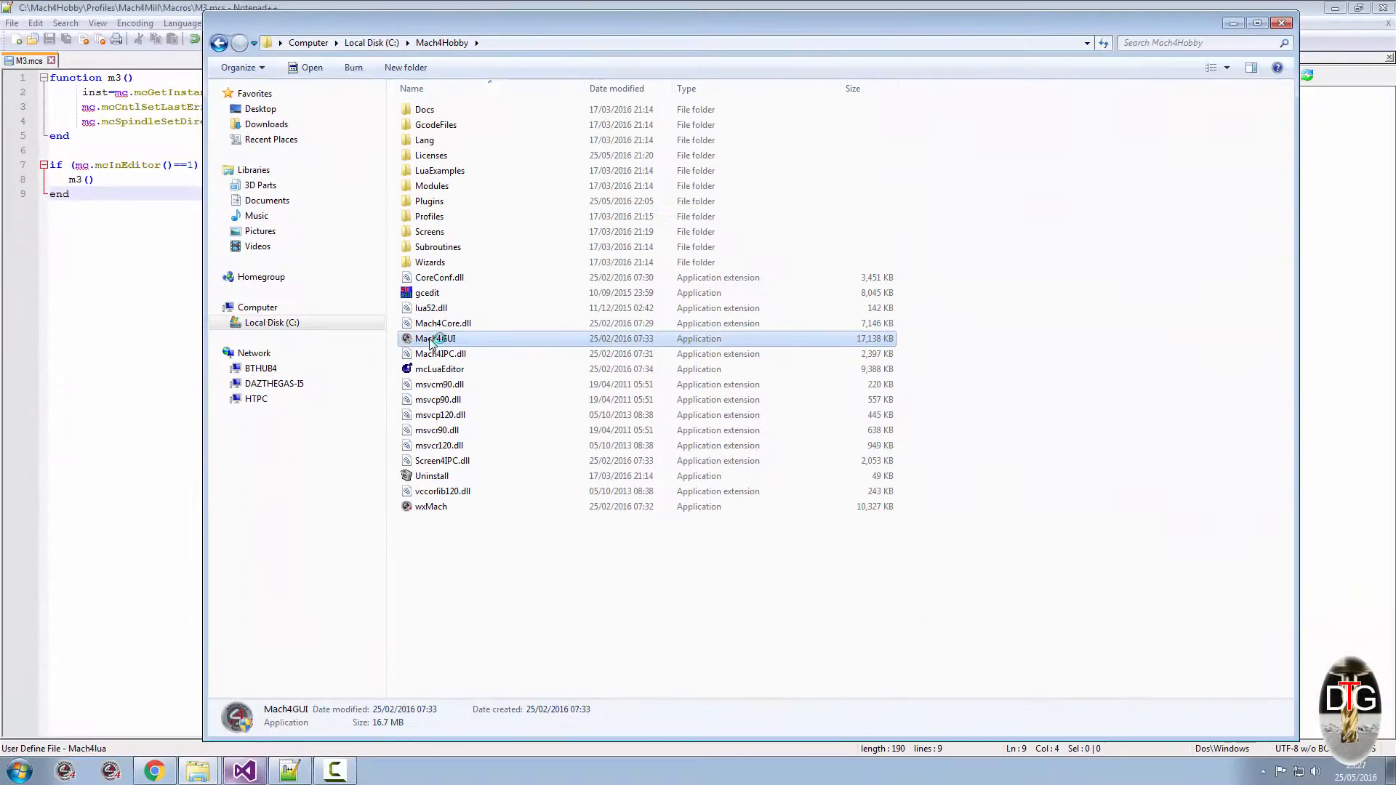
double_click(435, 339)
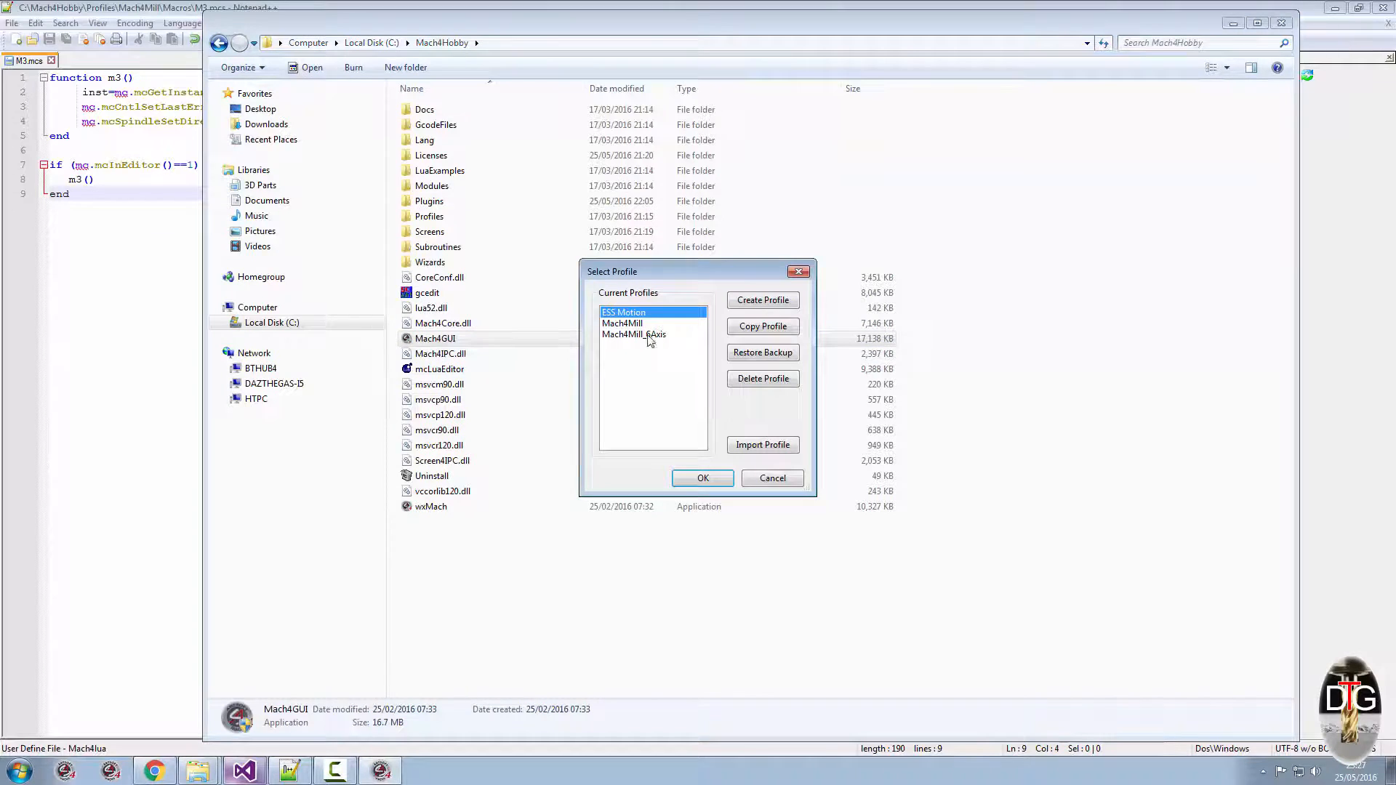
left_click(770, 479)
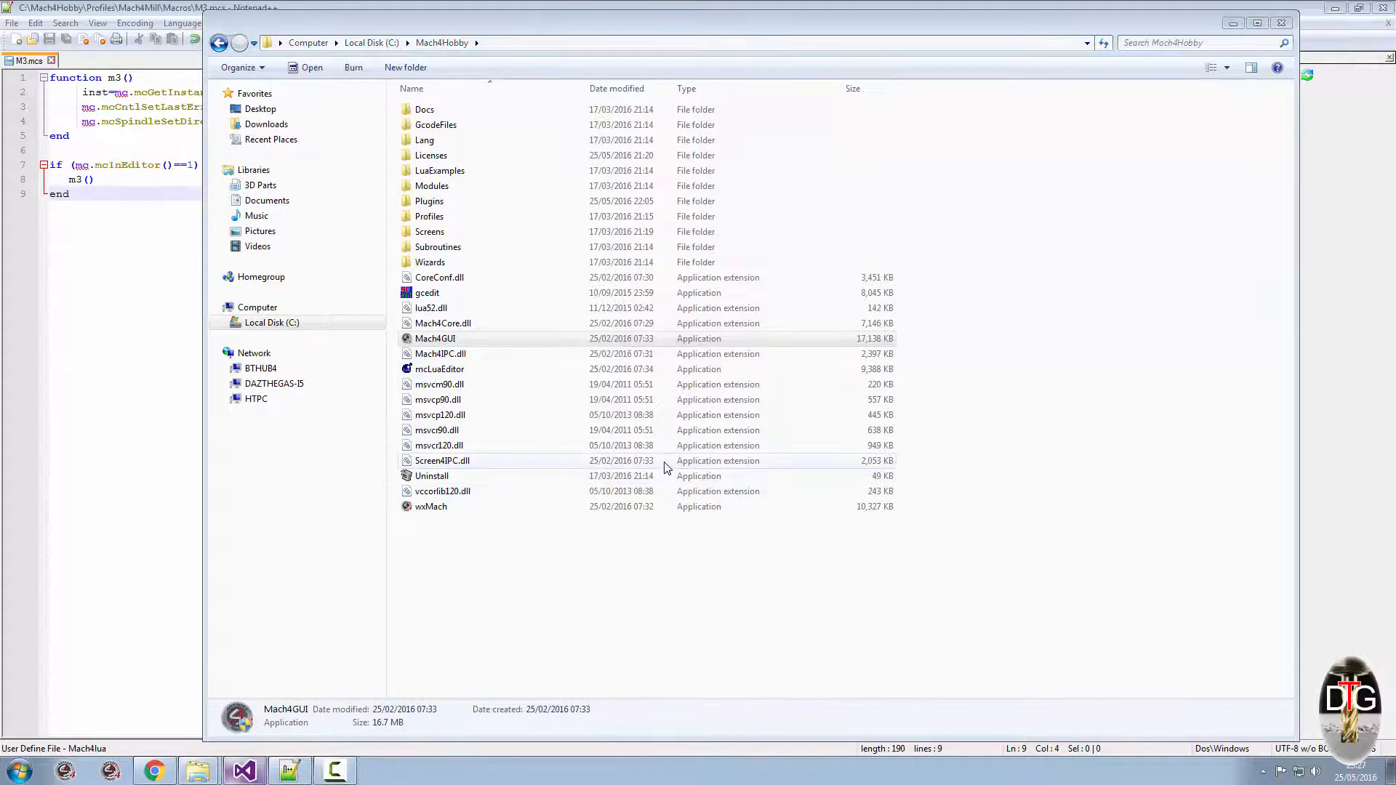
double_click(435, 339)
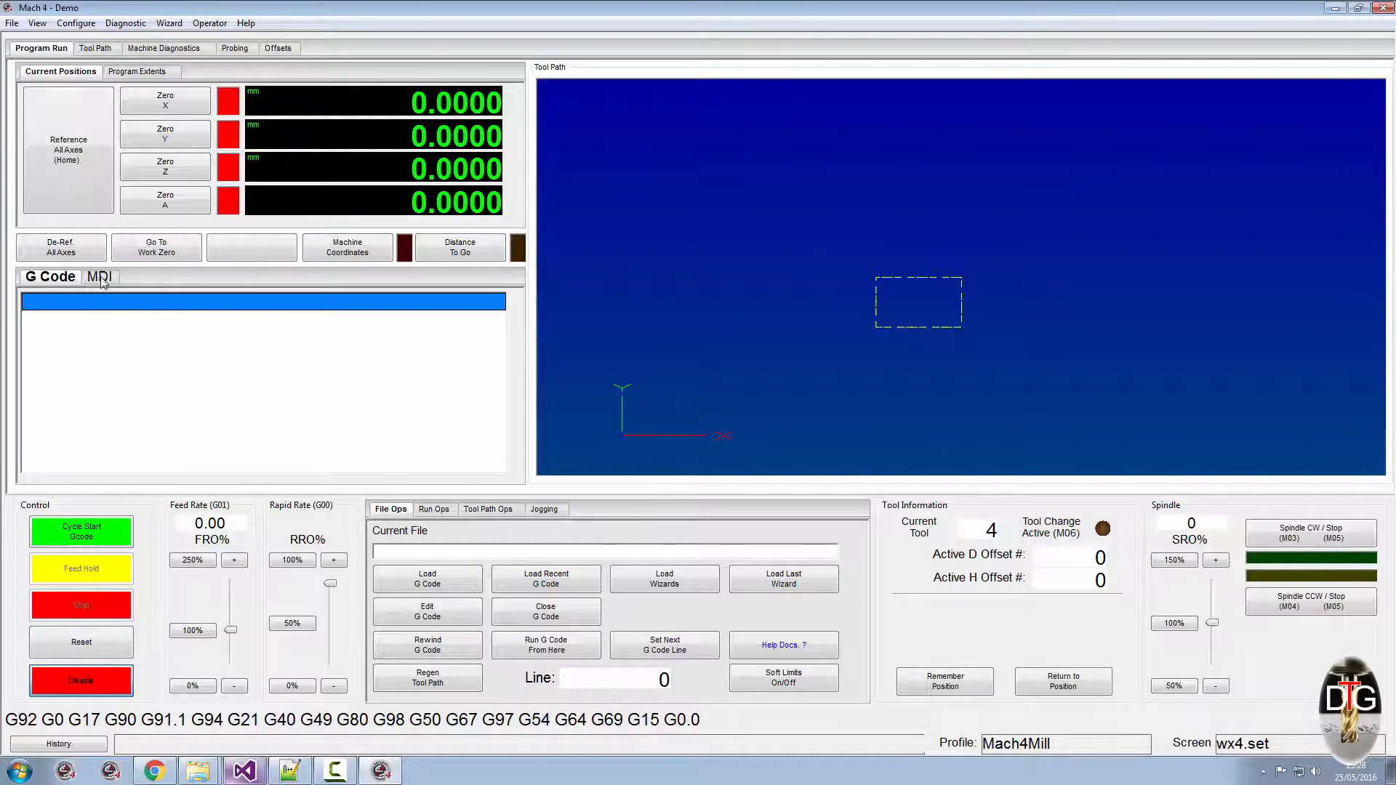
- Enter M3 in MDI and run it with Cycle Start
left_click(101, 277)
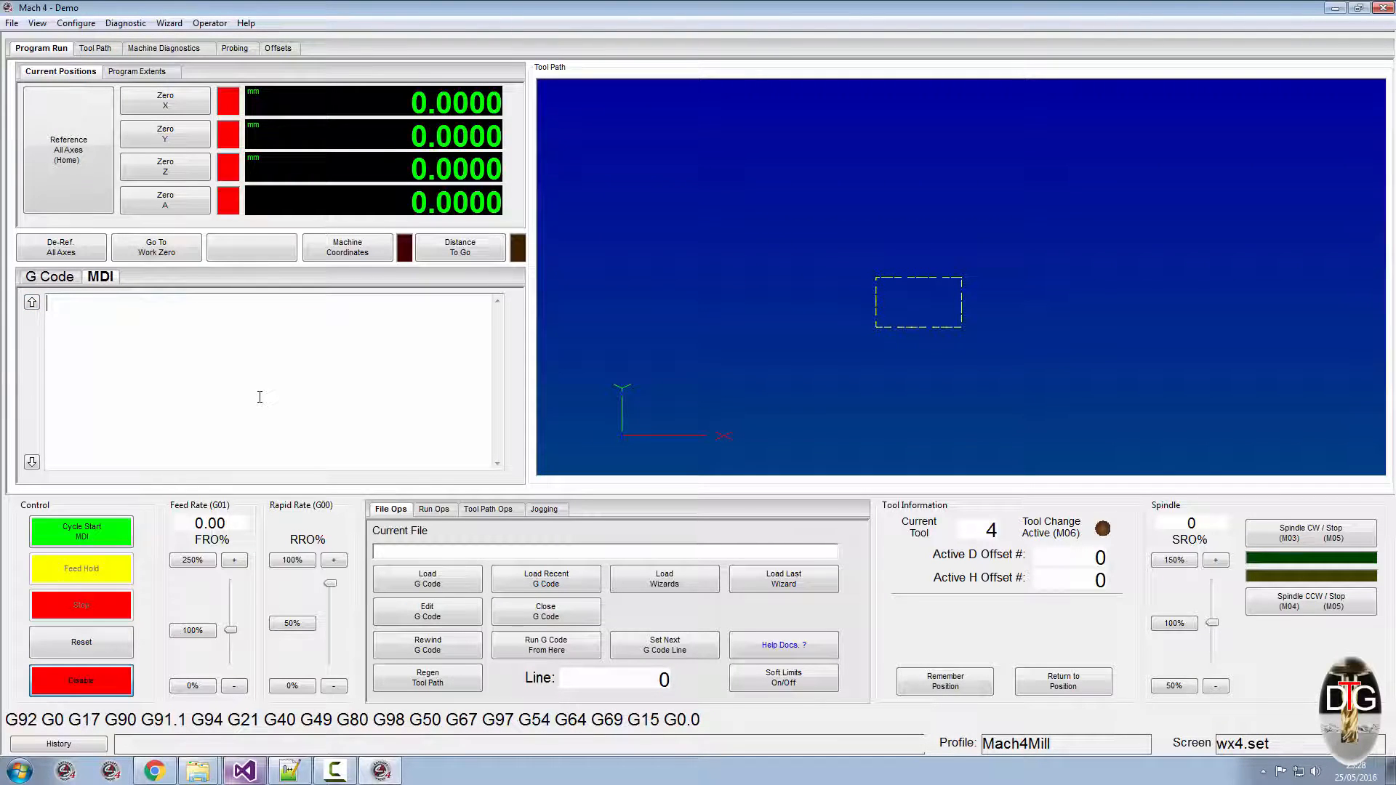
type("M")
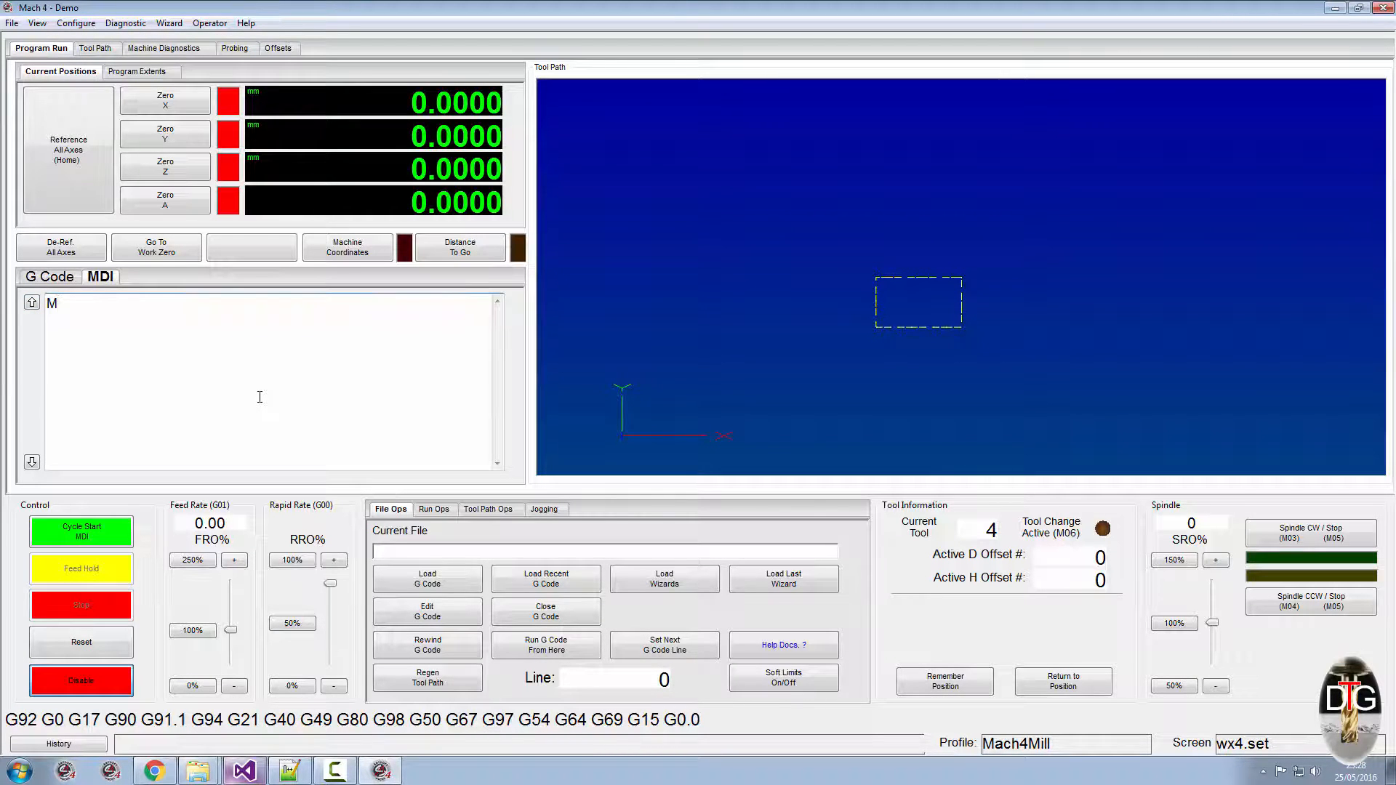
type("3")
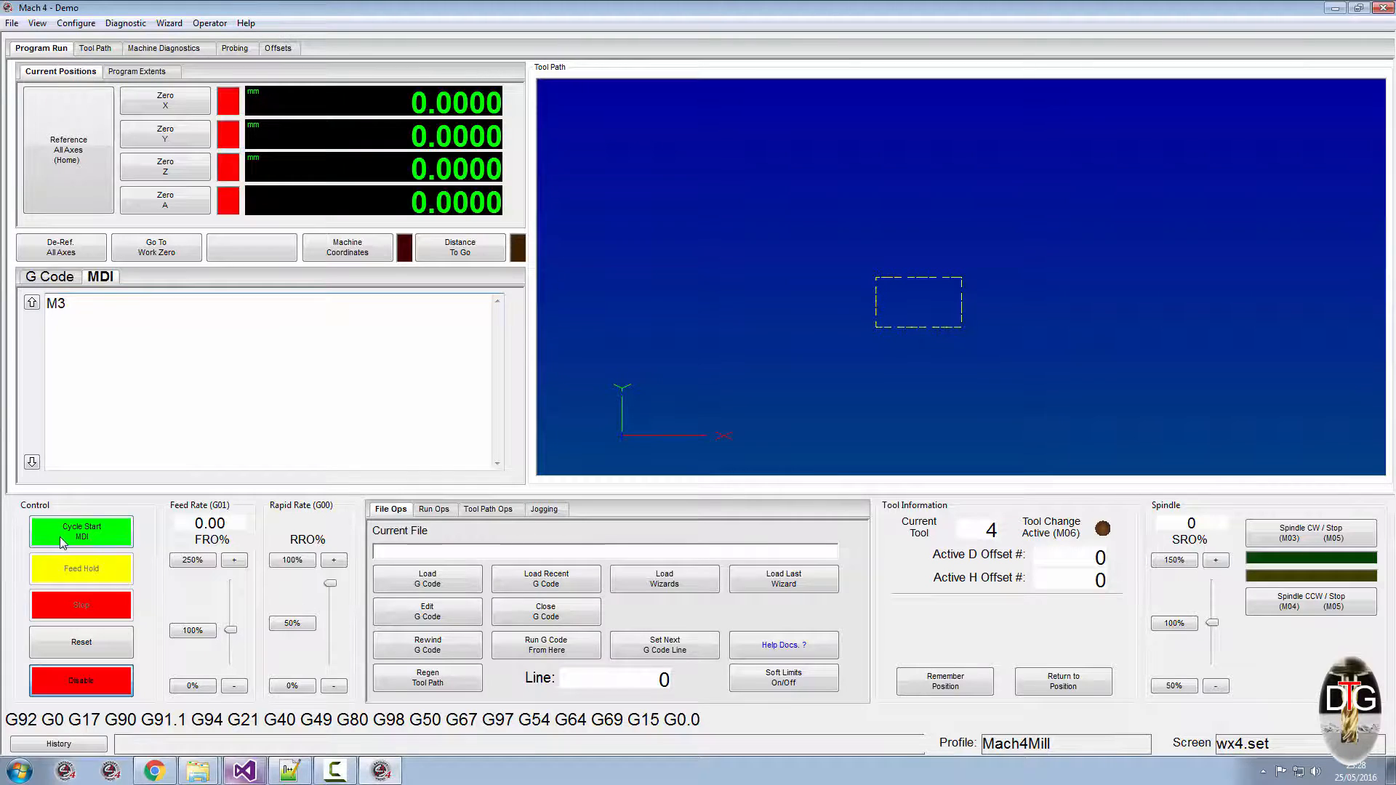
left_click(80, 532)
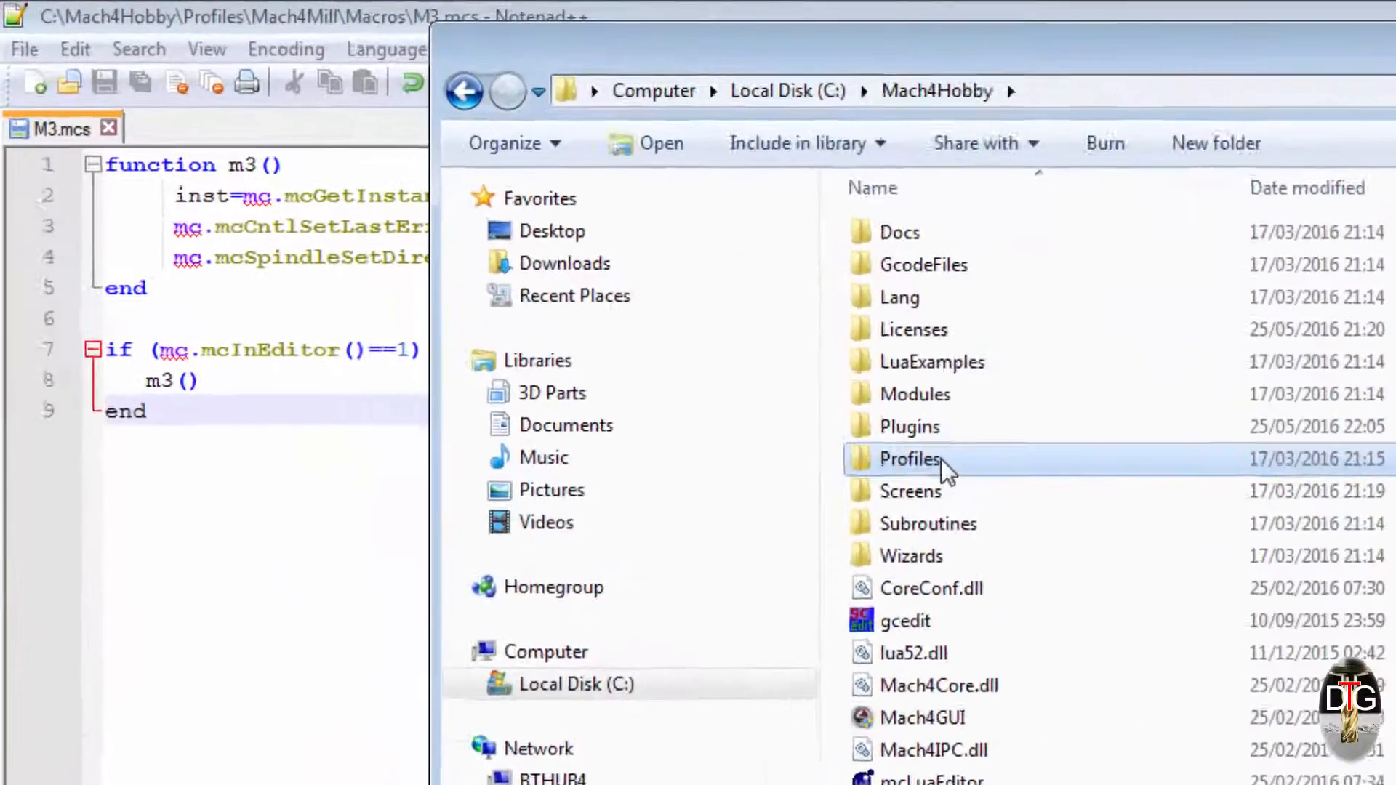
- Navigate into Profiles > Mach4Mill > Macros to see two lowercase m3 files and mcLua regenerated
double_click(909, 458)
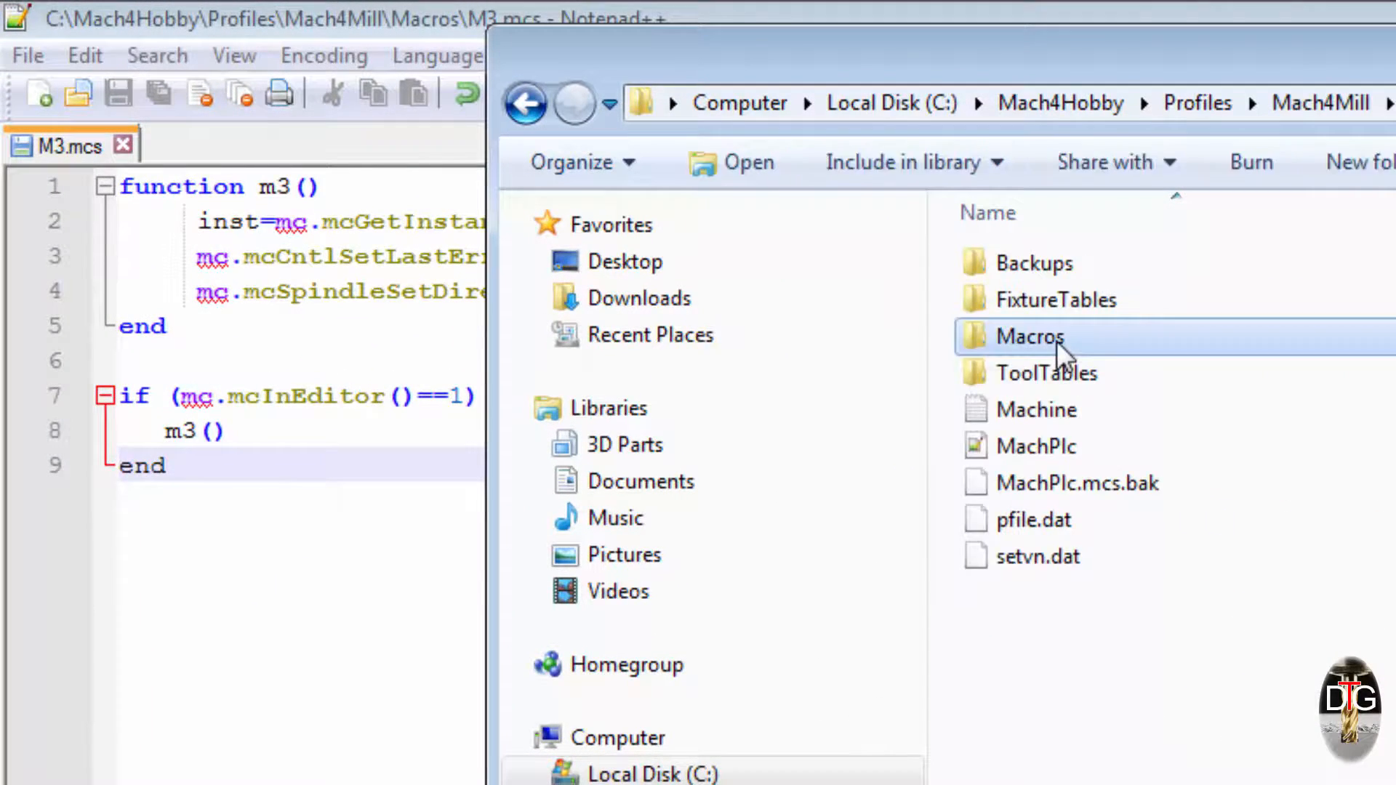
double_click(1029, 336)
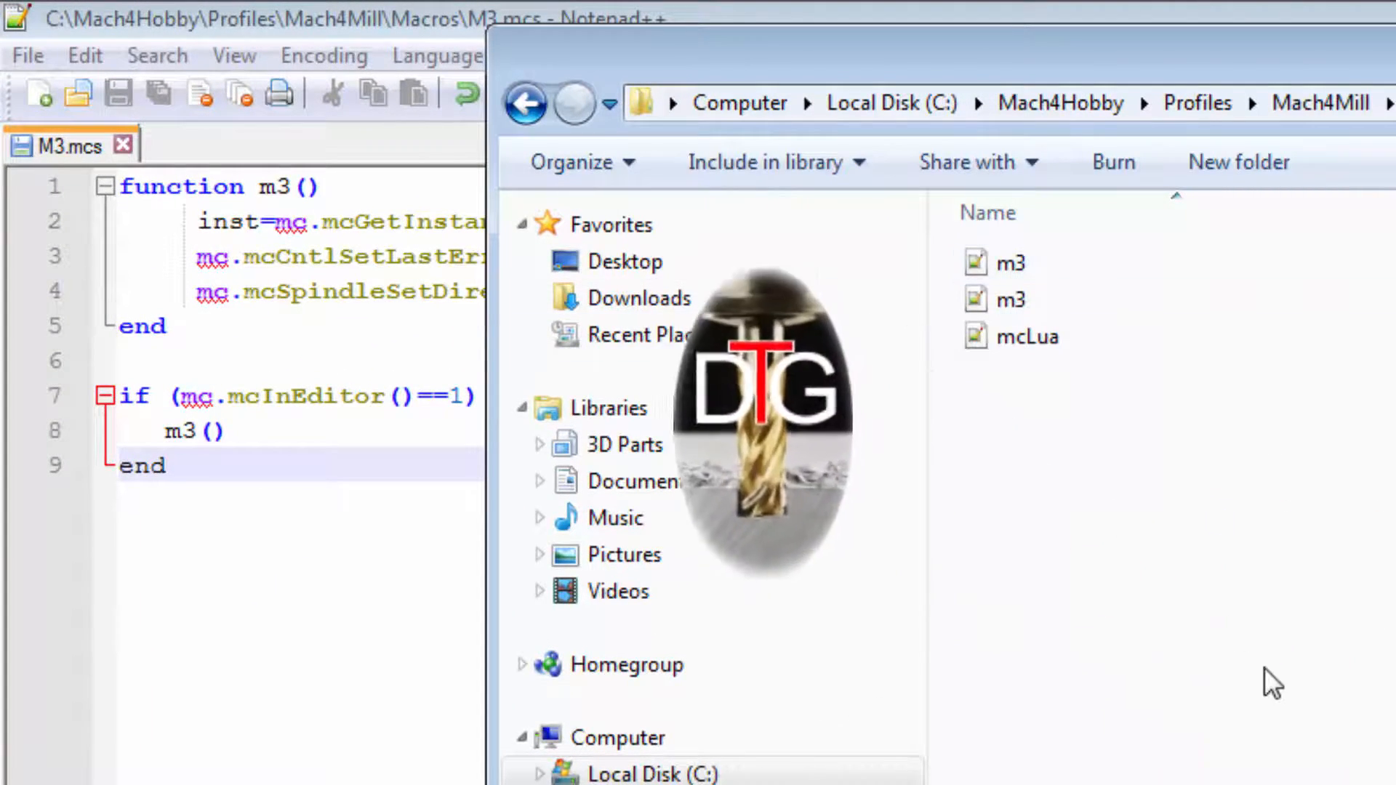